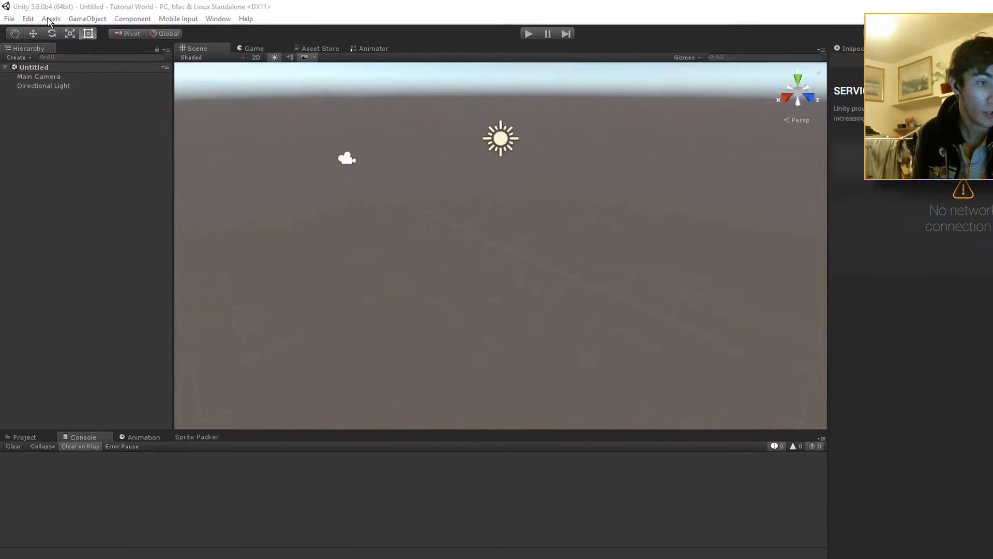
# - Import the Environment standard asset package into the Tutorial World project
pyautogui.click(50, 19)
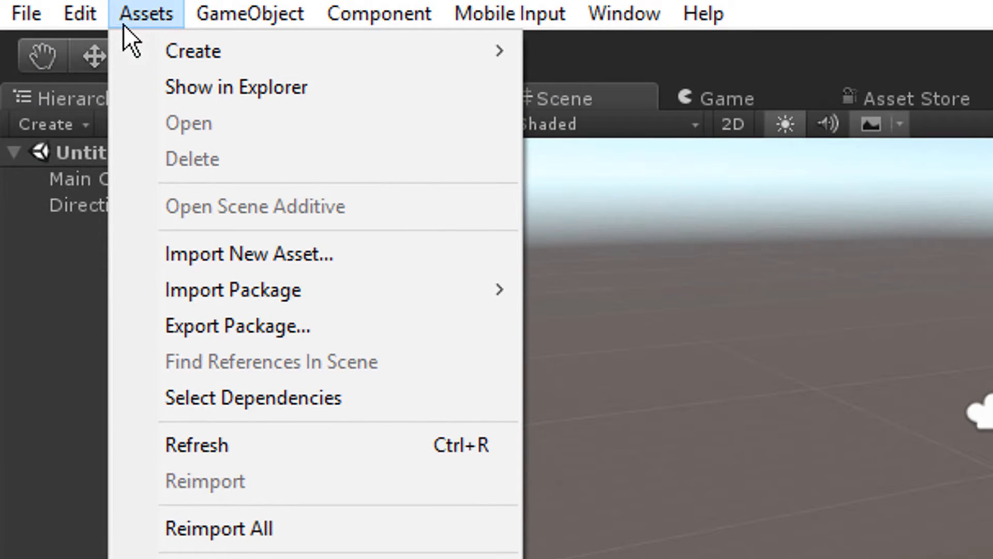
pyautogui.moveTo(292, 361)
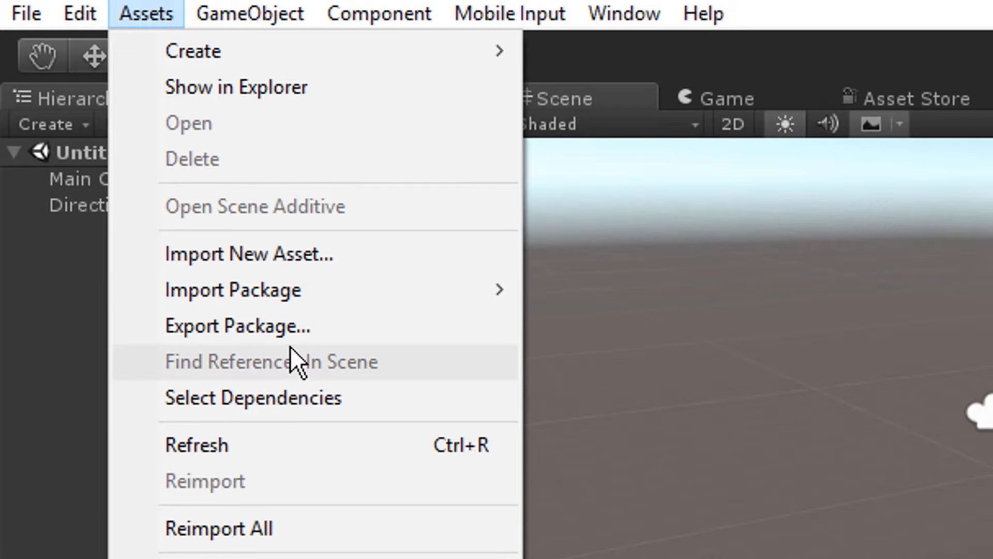
pyautogui.moveTo(233, 290)
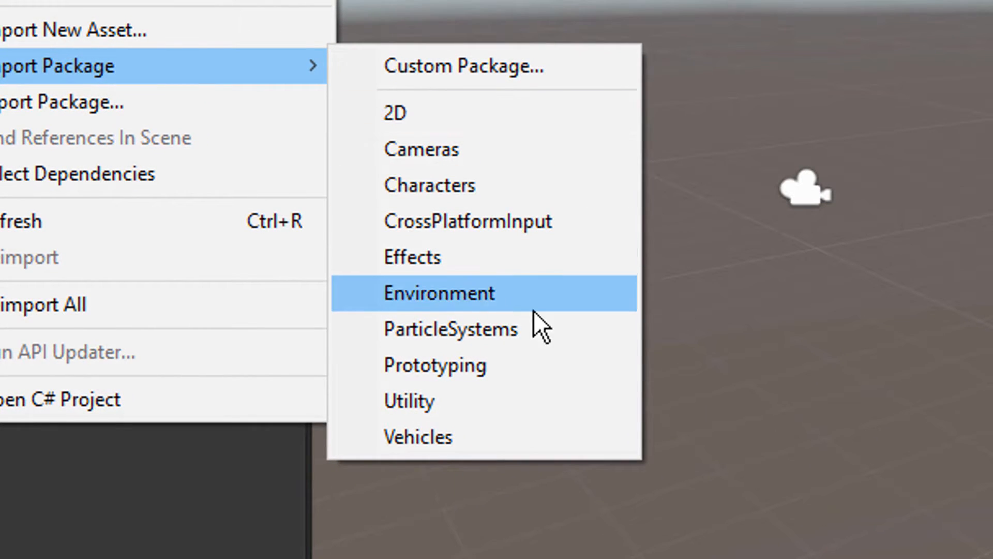
pyautogui.click(439, 292)
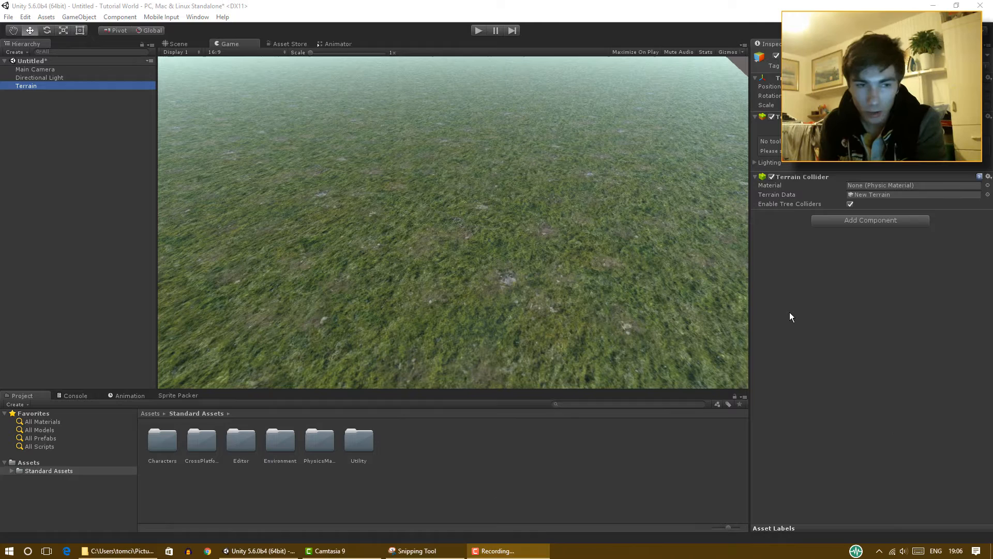
pyautogui.moveTo(783, 310)
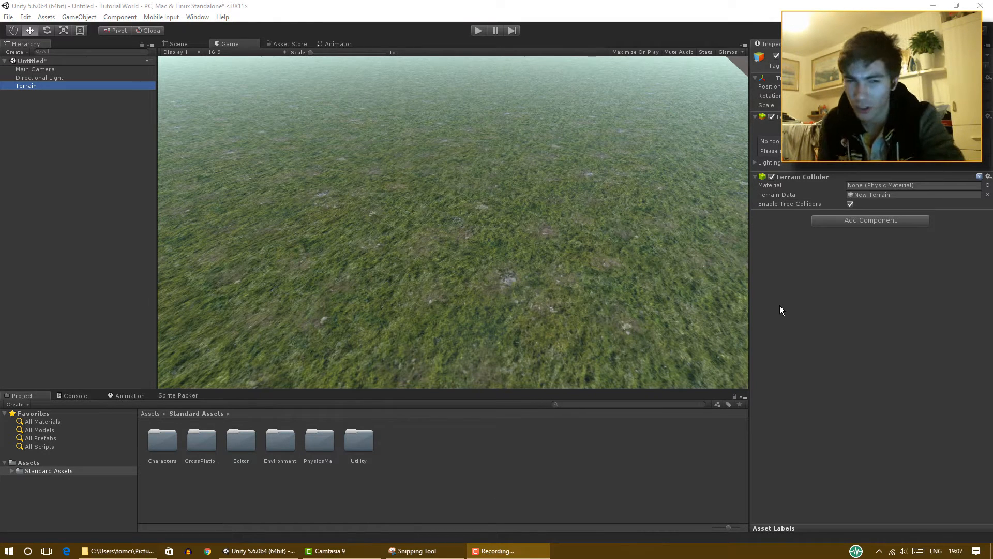
pyautogui.moveTo(572, 355)
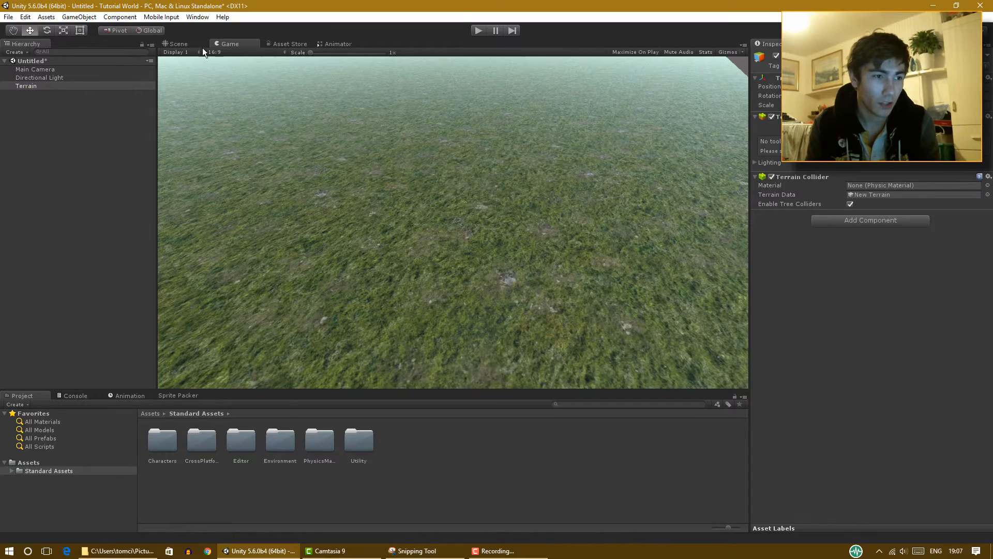
# - Check the grassy terrain in the game view, then start the Terrain's Paint Texture tool
pyautogui.click(178, 44)
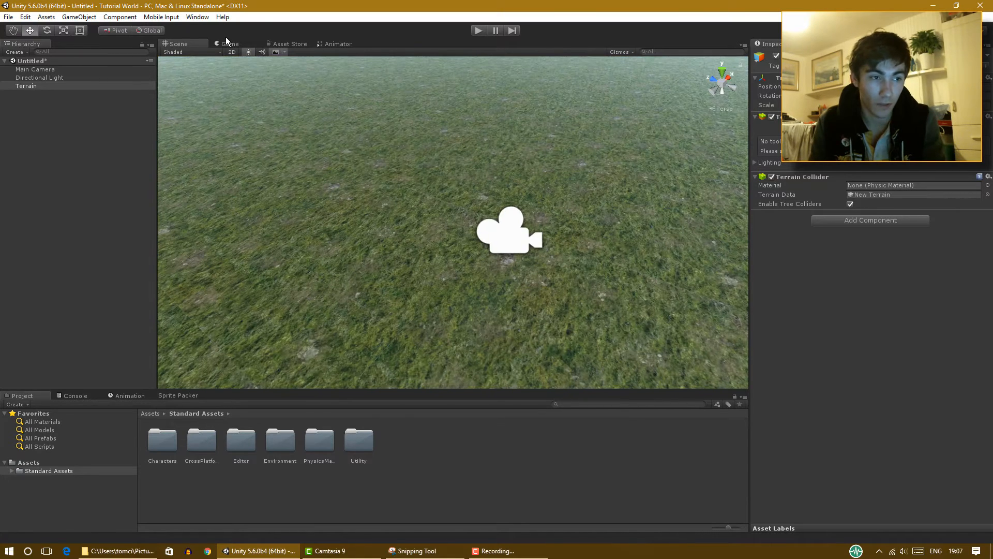
pyautogui.click(230, 43)
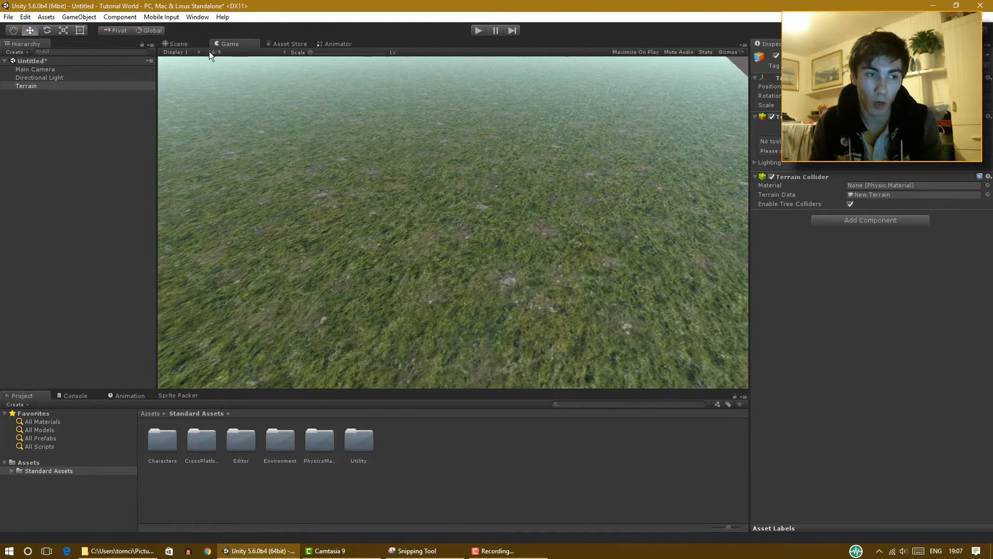
pyautogui.click(178, 43)
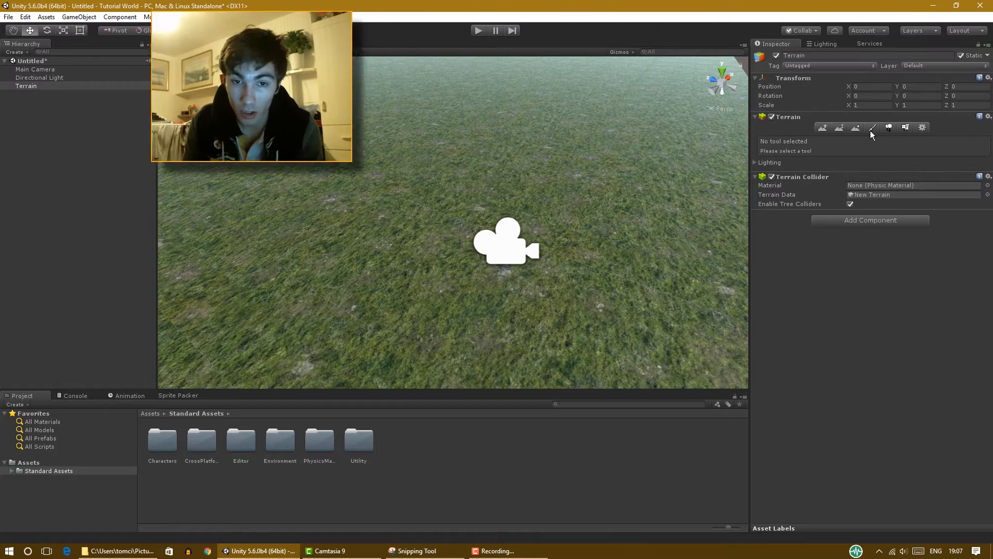
pyautogui.click(872, 127)
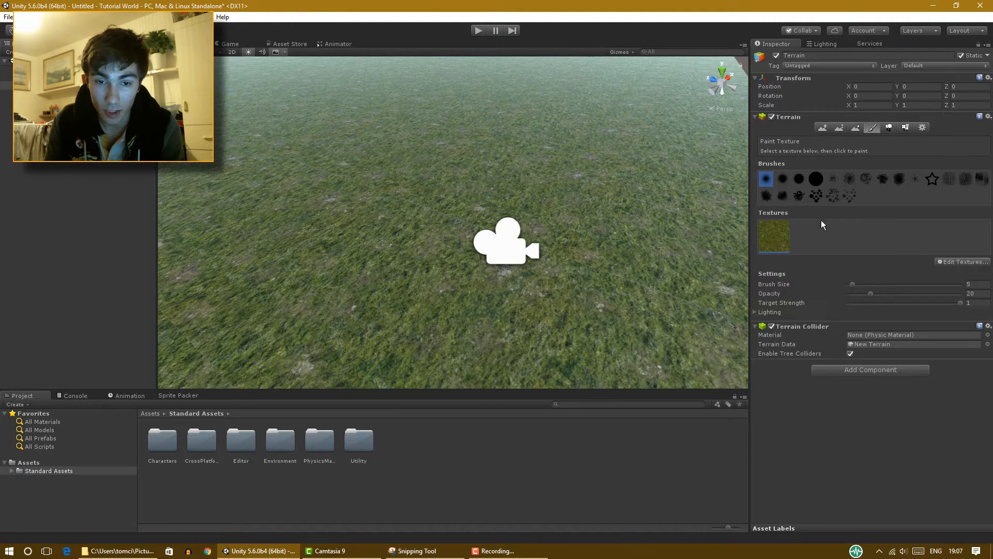
# - Edit the grass terrain texture and browse for a normal map to assign
pyautogui.click(962, 261)
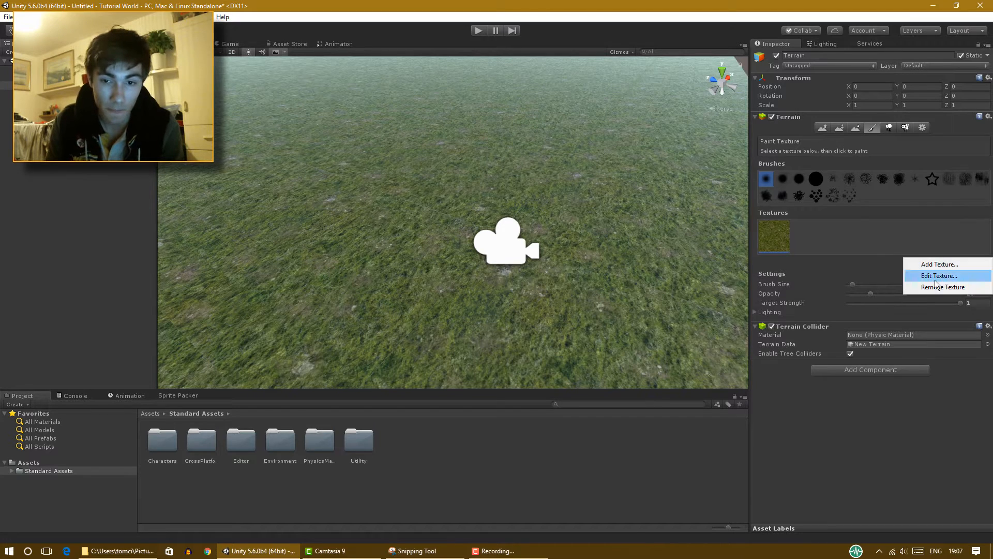
pyautogui.click(939, 275)
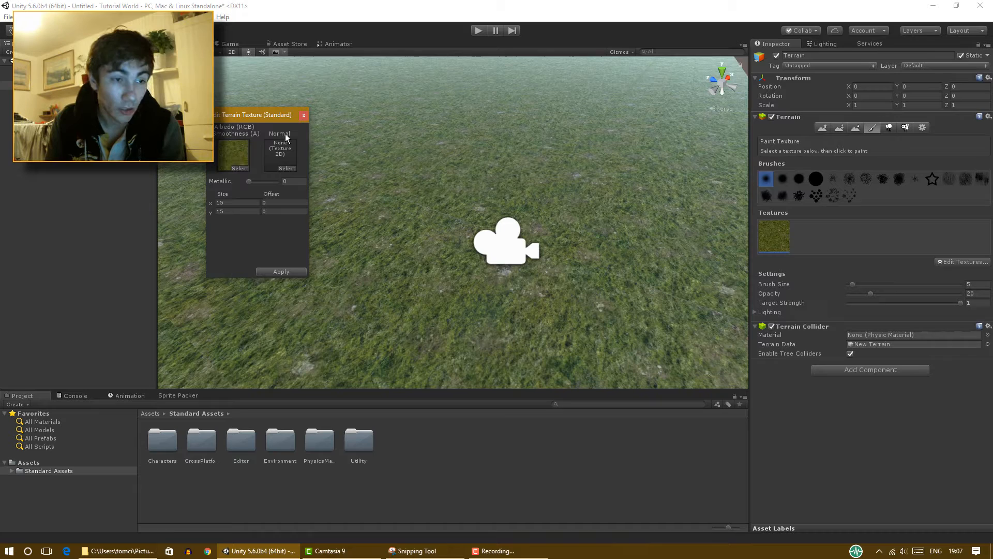
pyautogui.click(287, 168)
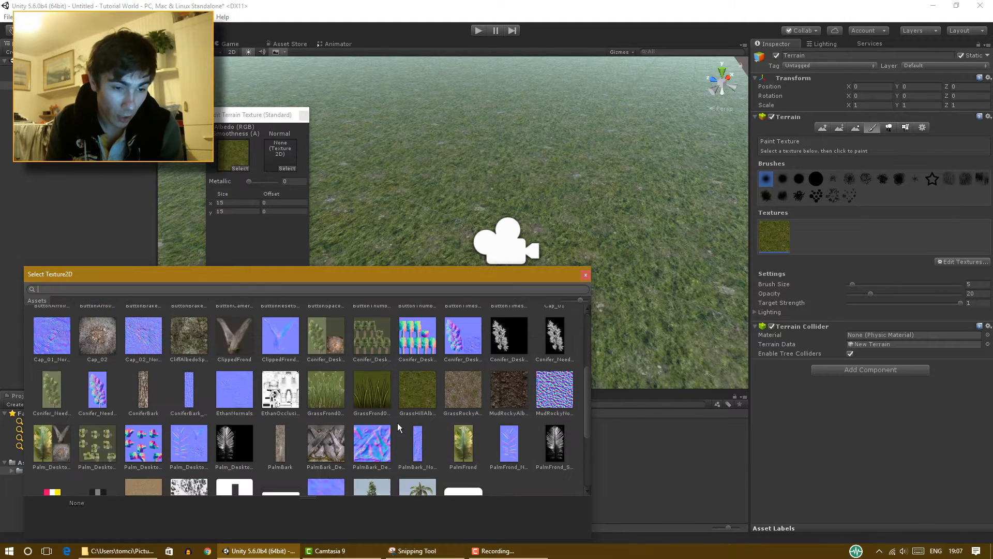
pyautogui.scroll(-3)
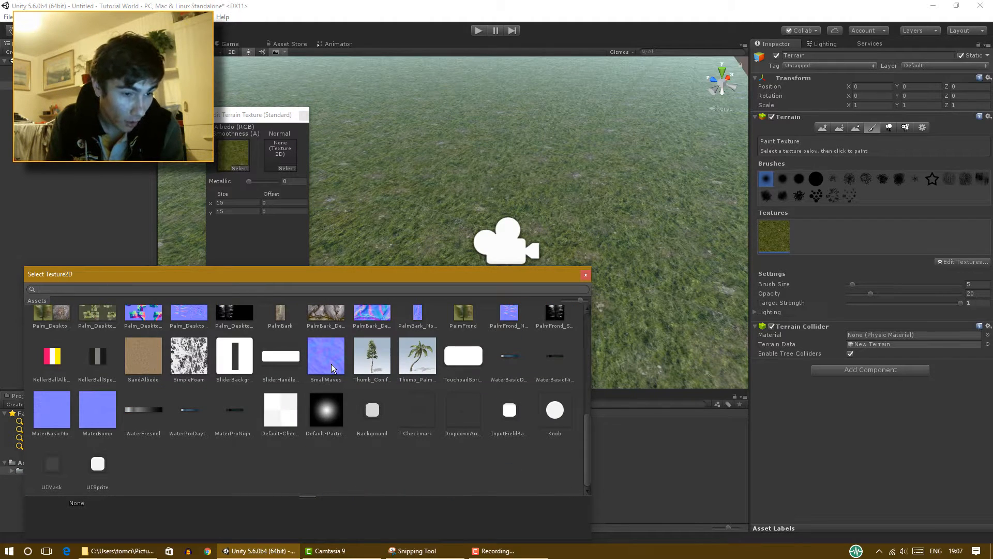
# - Try SmallWaves, WaterBasicNormals and PalmFrond_Normal, settling on PalmBark_Normal as the grass normal map
pyautogui.click(326, 355)
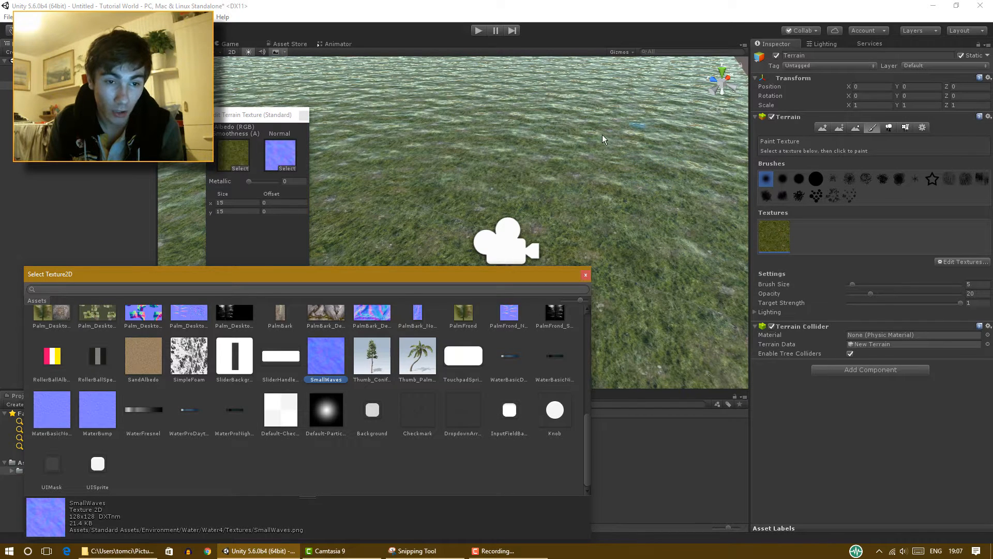
pyautogui.click(52, 408)
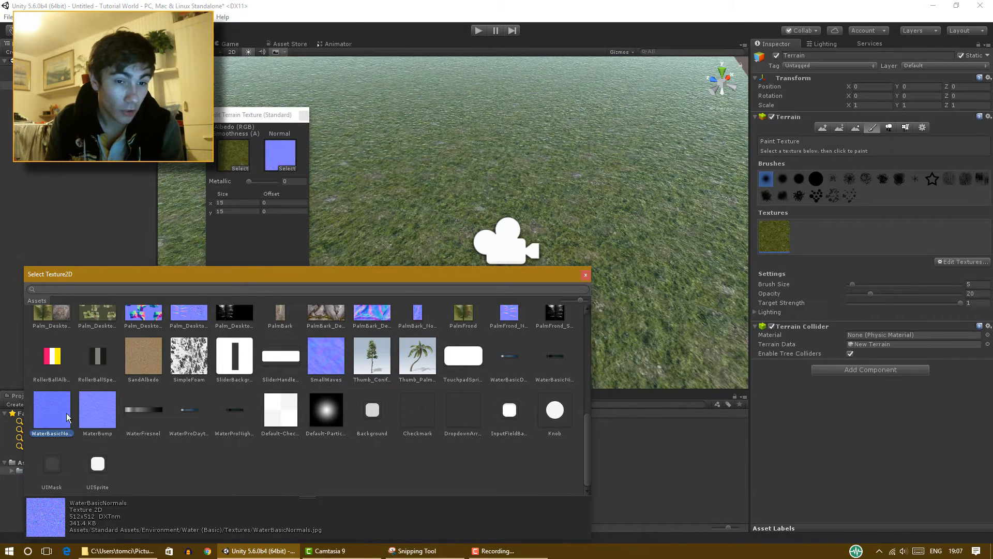
pyautogui.click(509, 334)
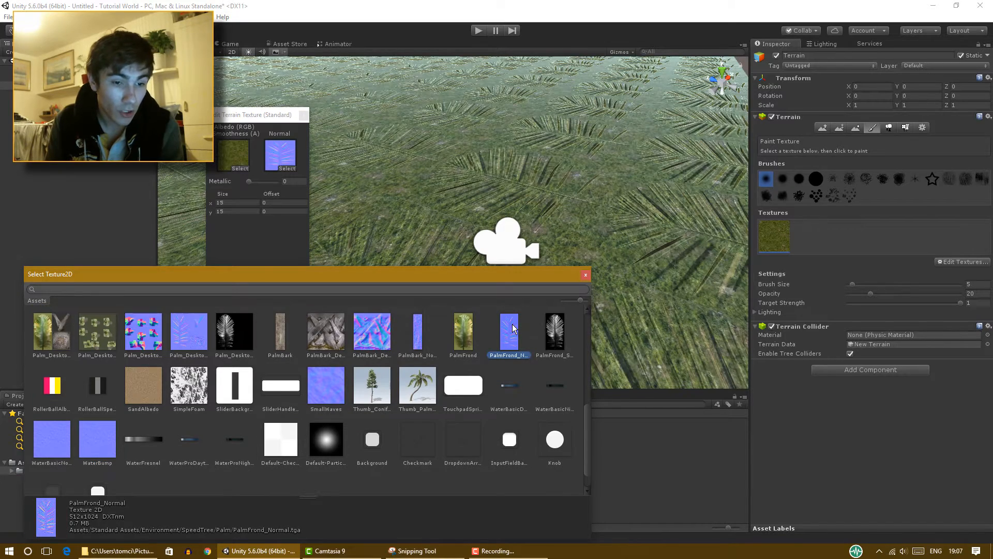
pyautogui.click(417, 332)
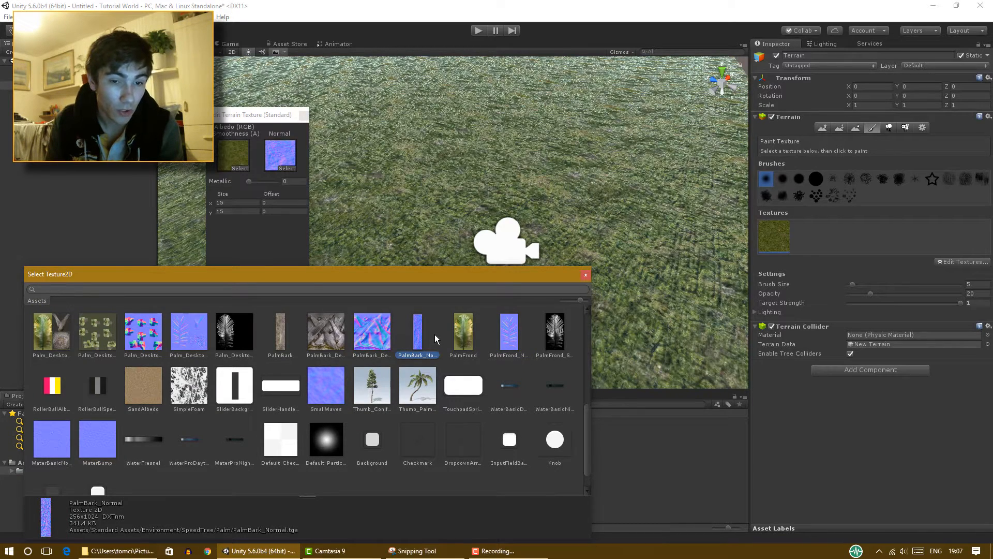
pyautogui.moveTo(149, 332)
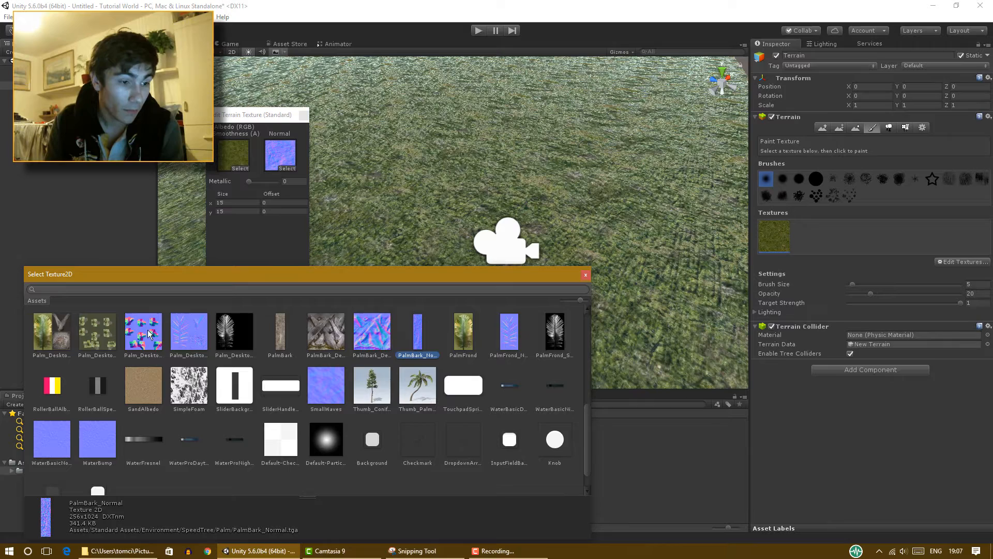
pyautogui.scroll(-3)
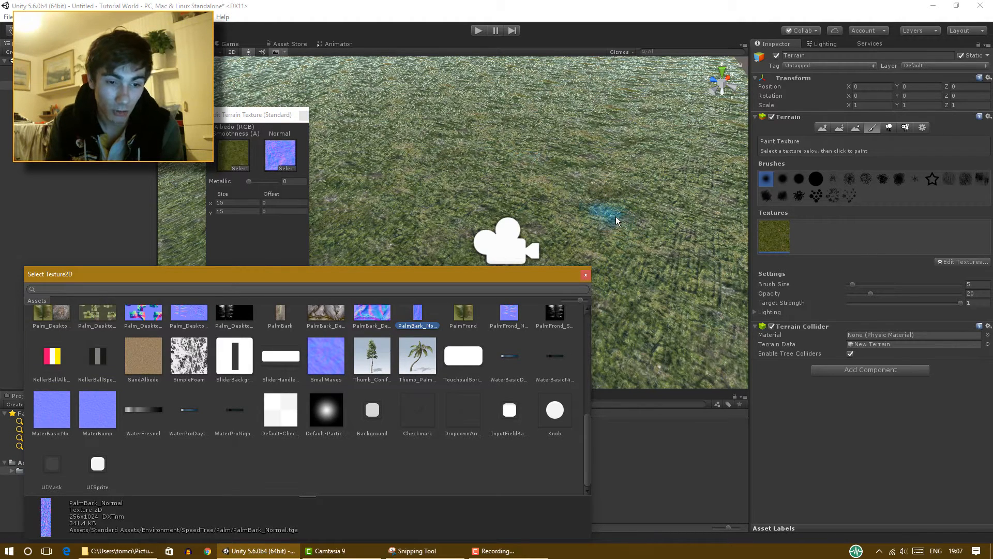
pyautogui.scroll(3)
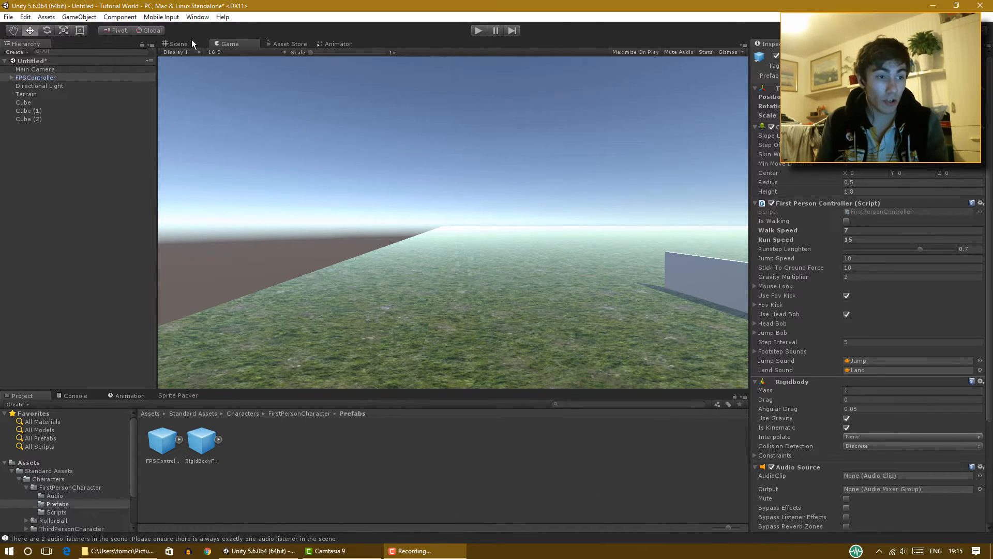
# - Add a cube shaped into a long thin wall on the terrain and play-test it with the first-person character
pyautogui.click(27, 94)
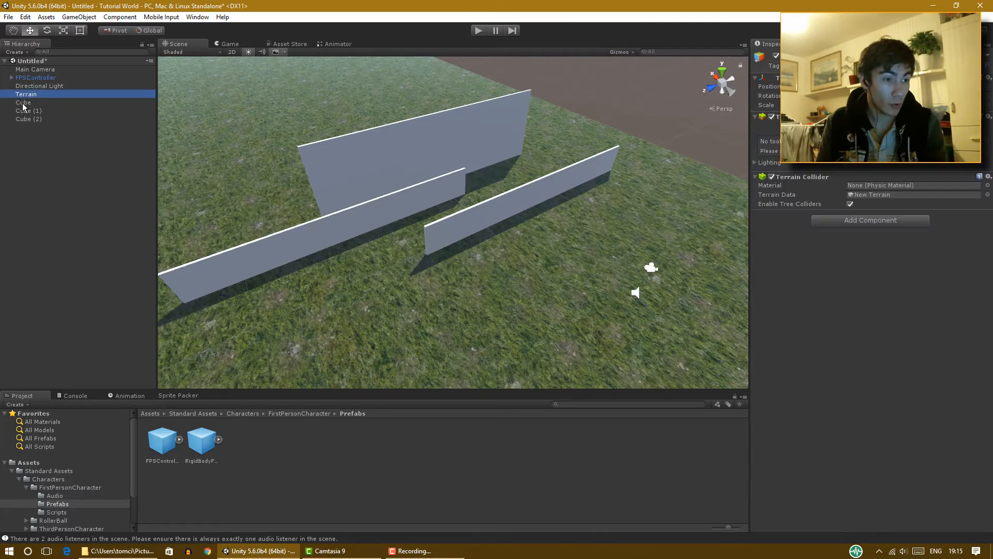
pyautogui.click(79, 16)
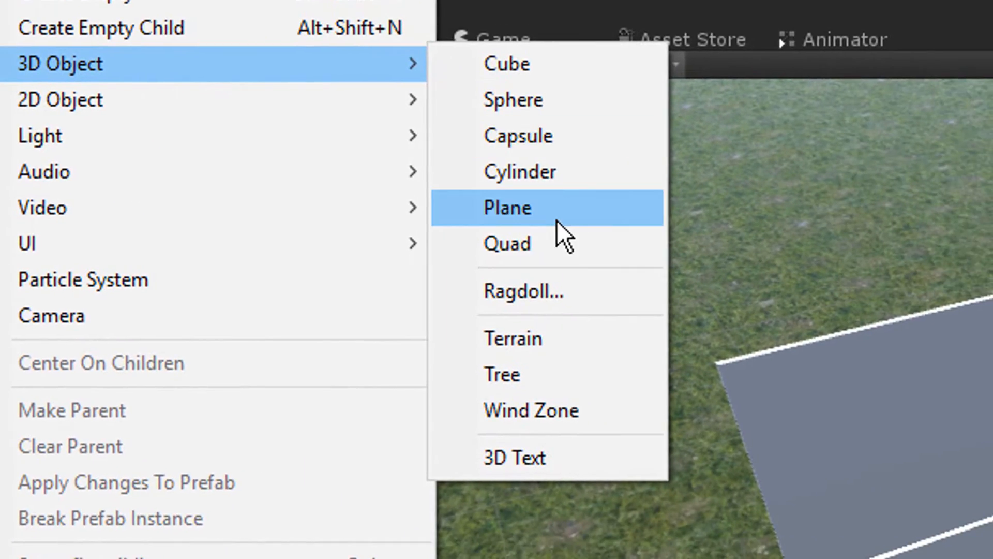
pyautogui.click(506, 207)
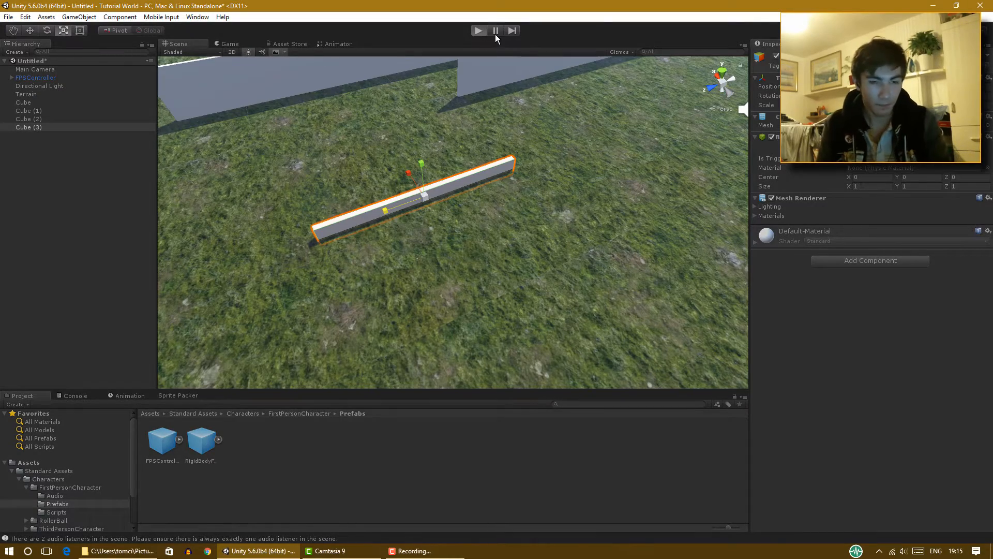
pyautogui.click(478, 30)
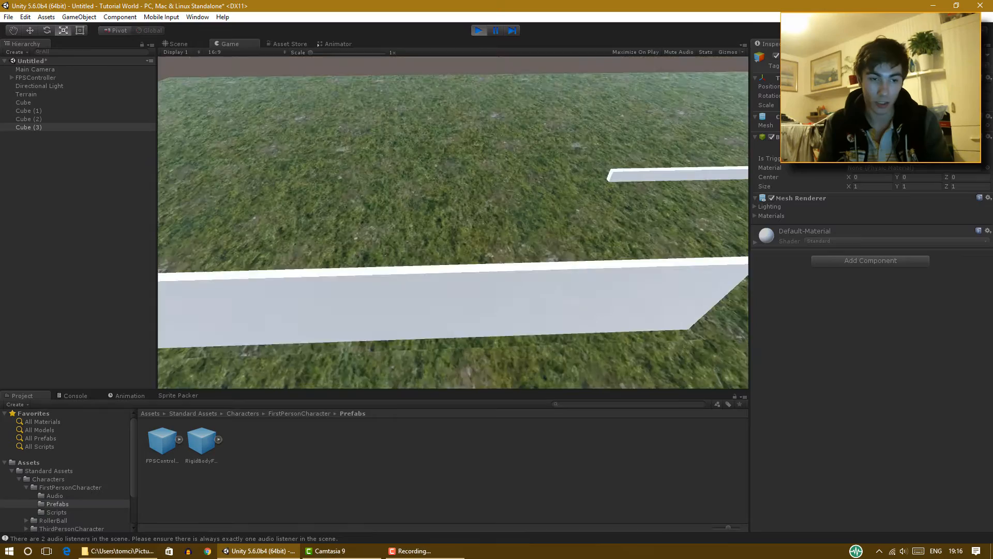
pyautogui.click(479, 30)
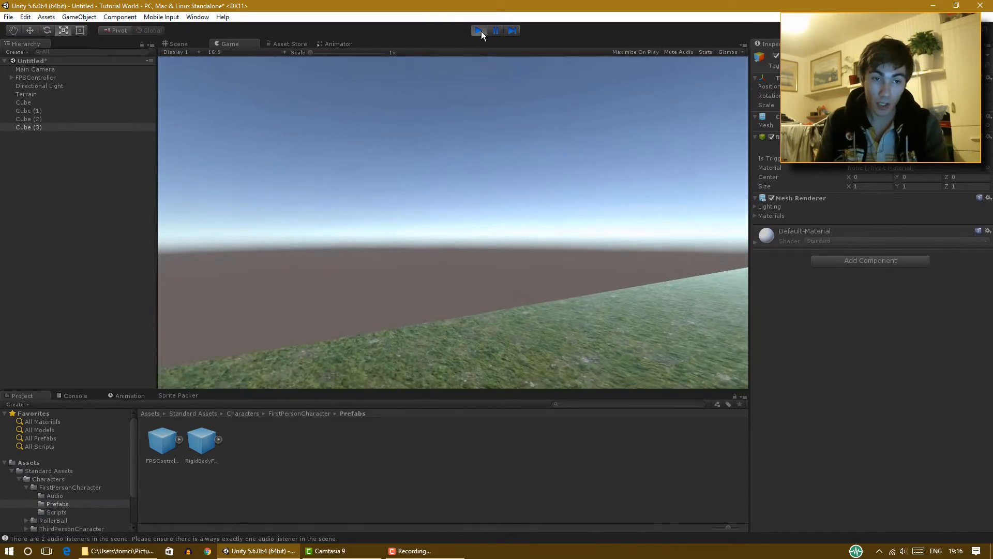
pyautogui.click(178, 44)
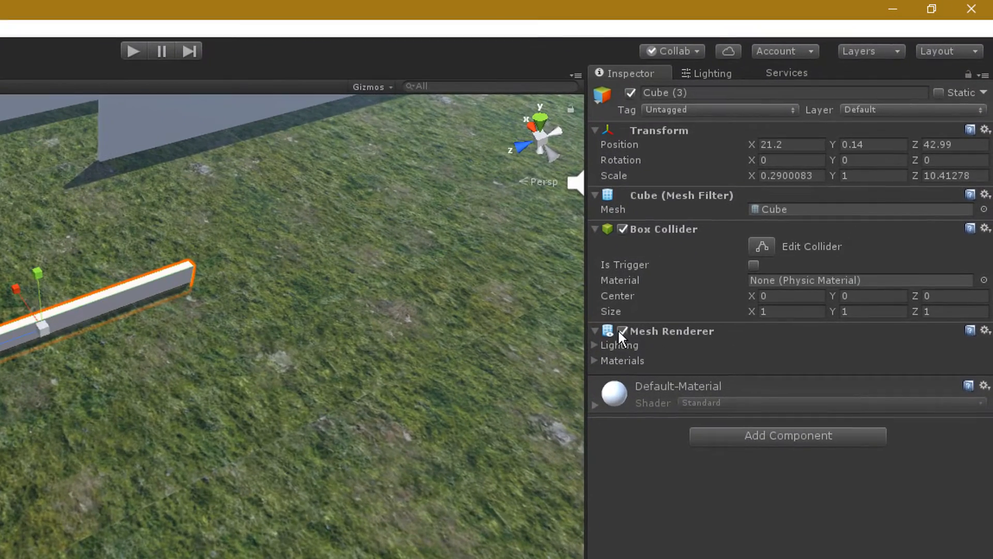
pyautogui.click(621, 332)
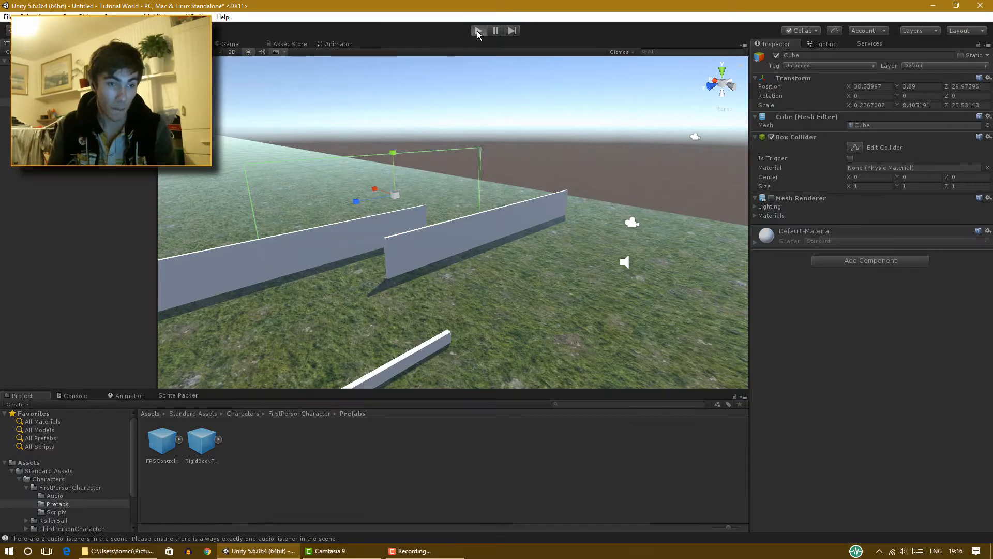
pyautogui.click(478, 30)
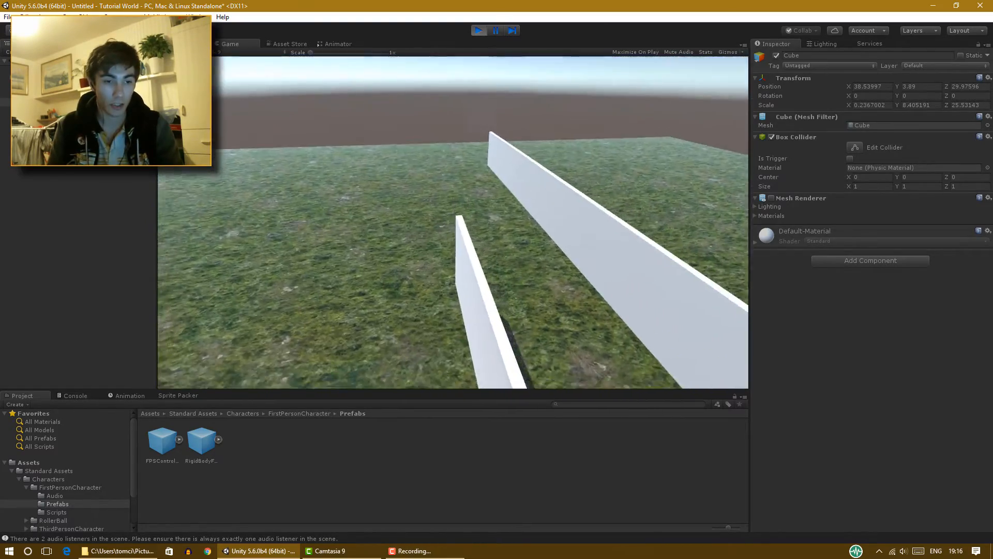
pyautogui.click(479, 30)
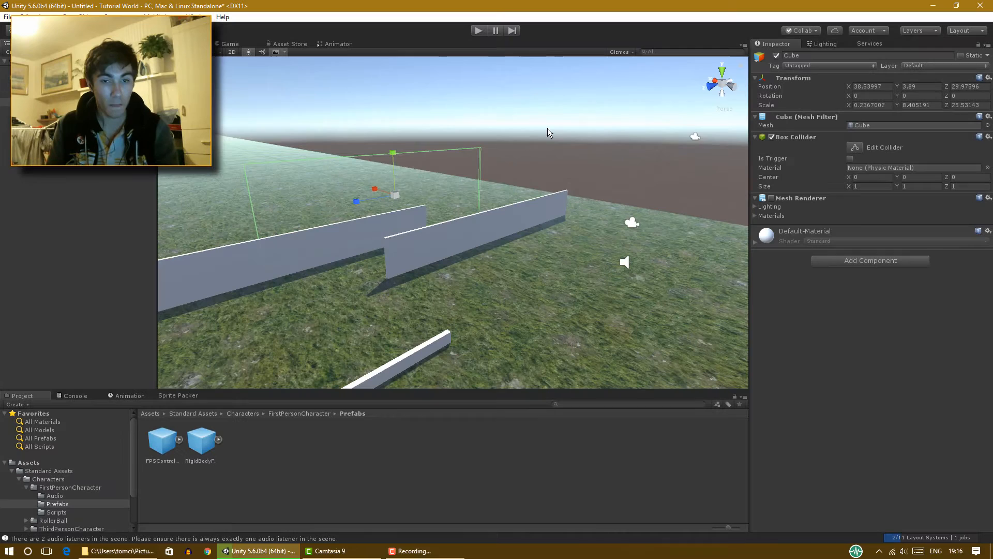
pyautogui.click(767, 197)
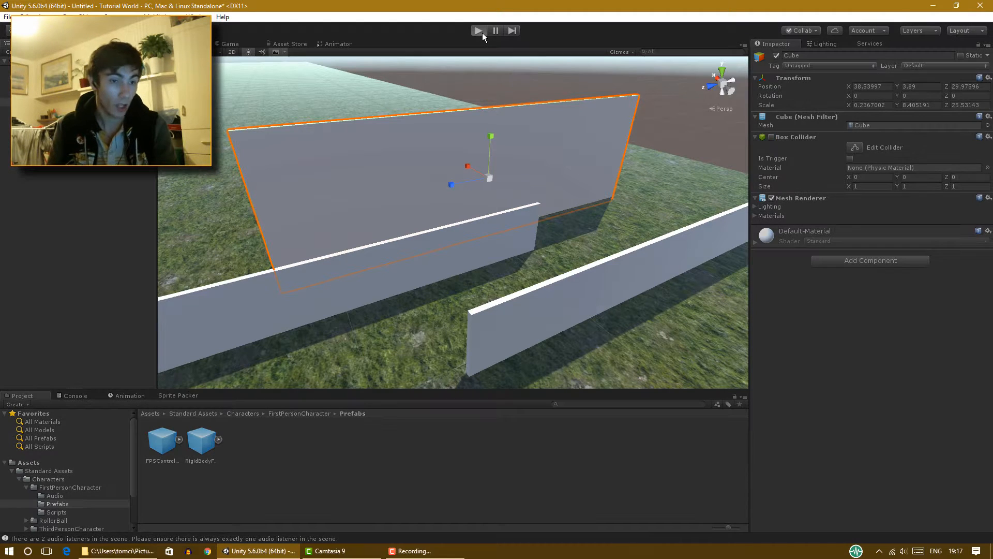
# - Play-test walking through the now-visible tall wall cube, then stop the game
pyautogui.click(479, 30)
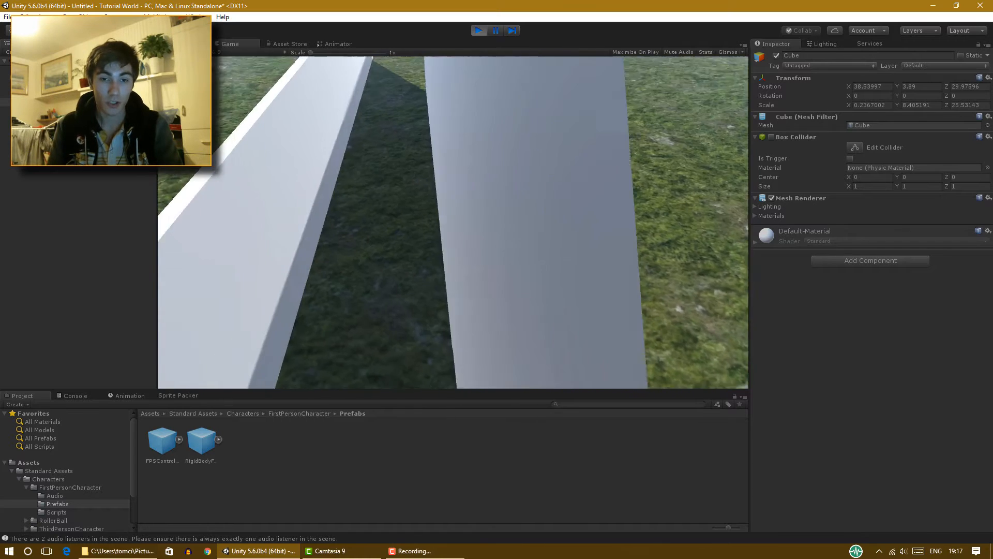
pyautogui.click(479, 30)
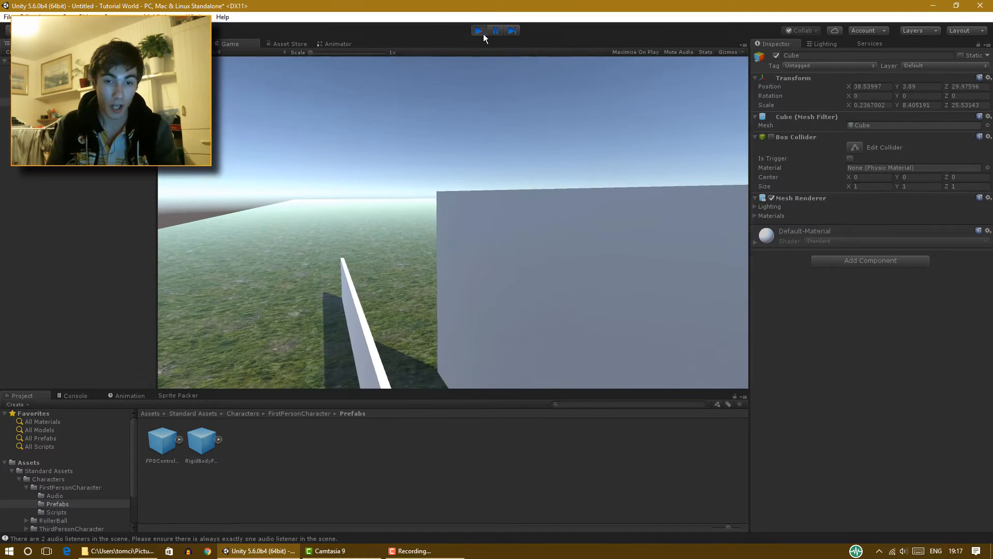
pyautogui.click(478, 30)
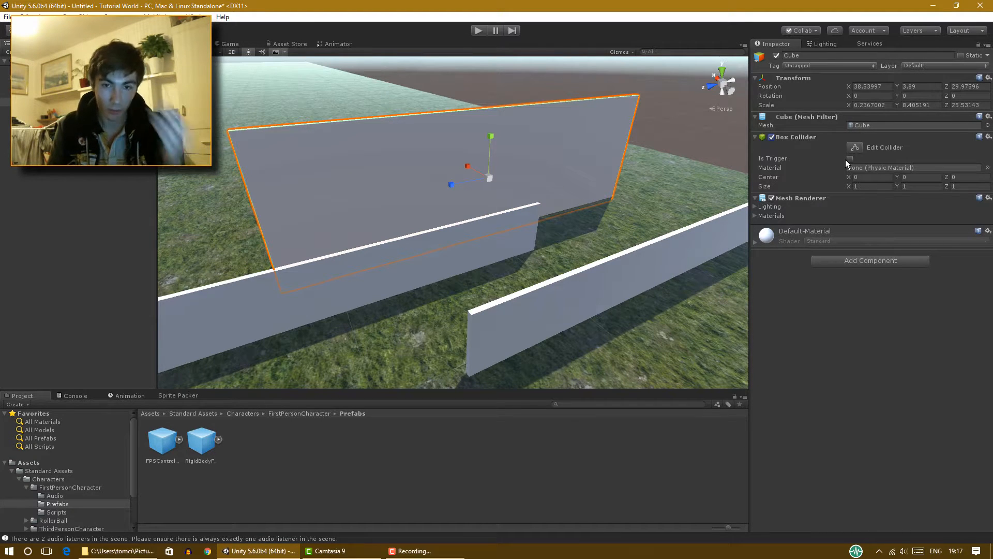
pyautogui.moveTo(724, 134)
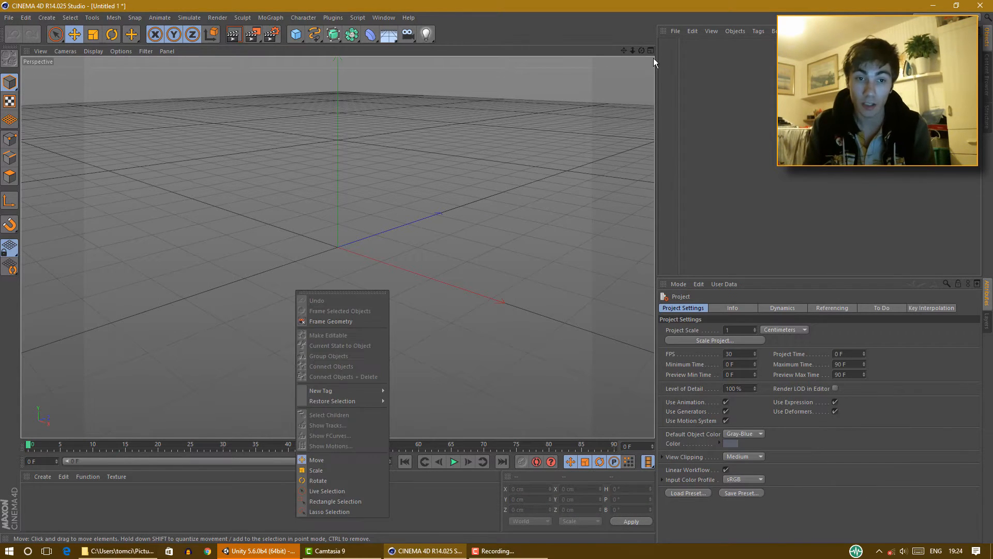
# - Load the recent Moving Background.c4d project in Cinema 4D
pyautogui.click(332, 321)
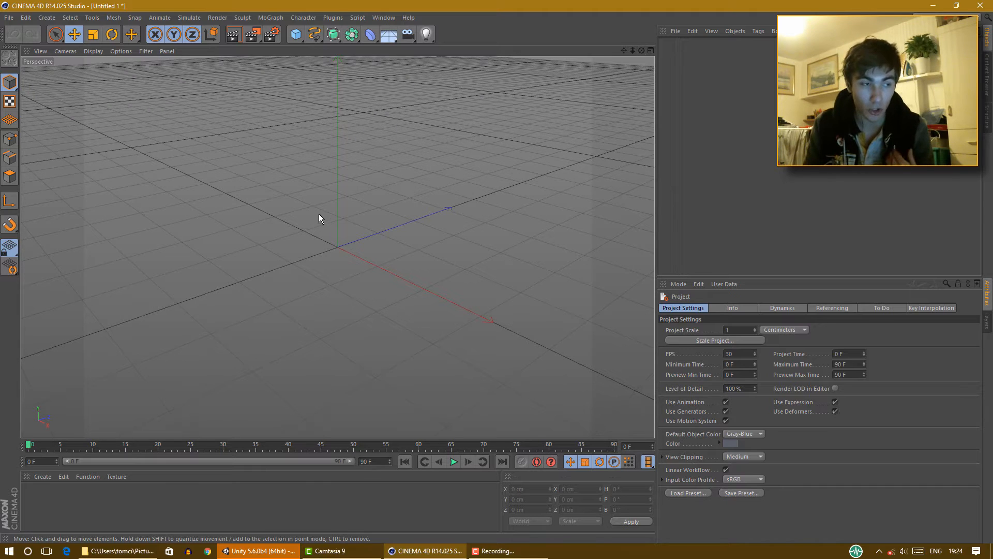
pyautogui.click(9, 18)
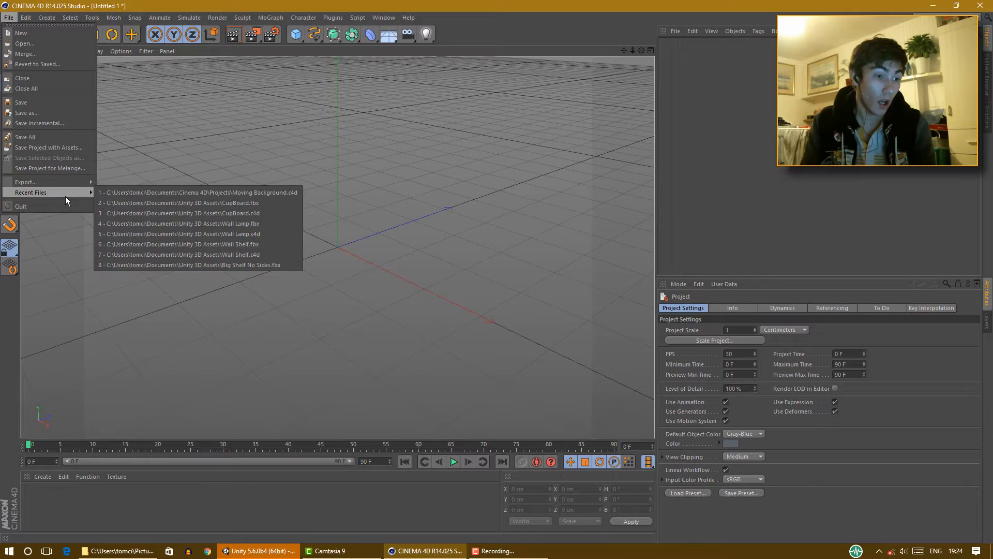
pyautogui.click(198, 192)
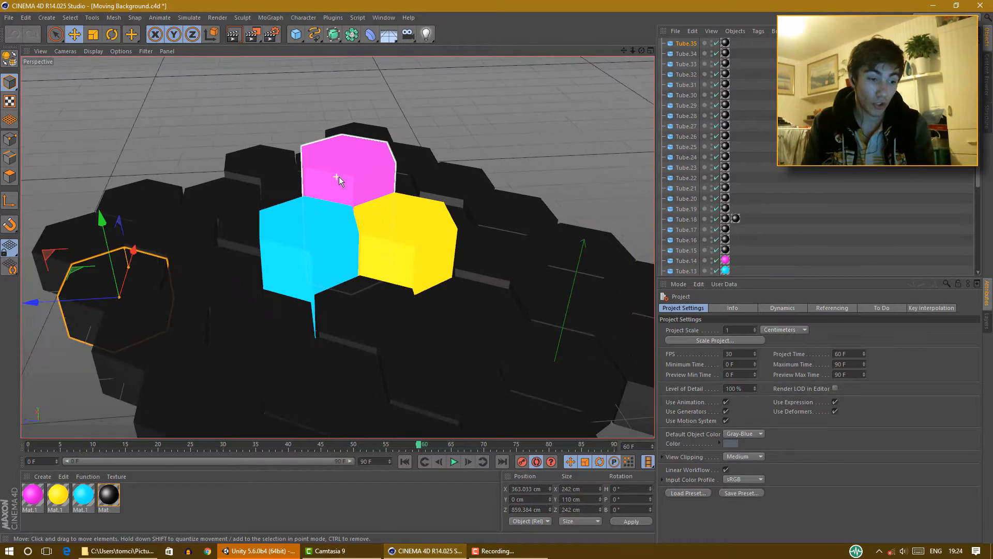
pyautogui.rightClick(339, 180)
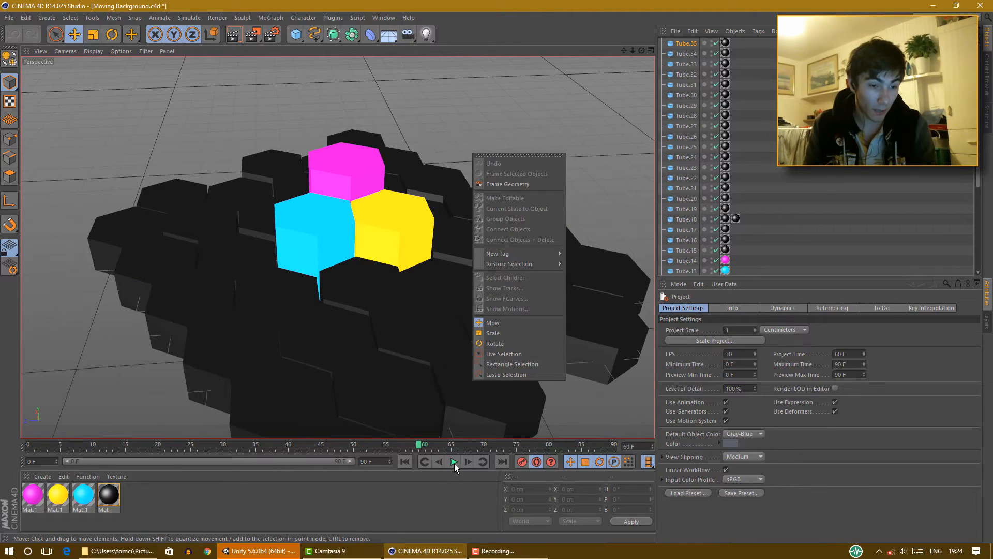
# - Play and pause the hexagon tube animation, then render the view of glowing magenta, cyan and yellow hexagons
pyautogui.click(454, 461)
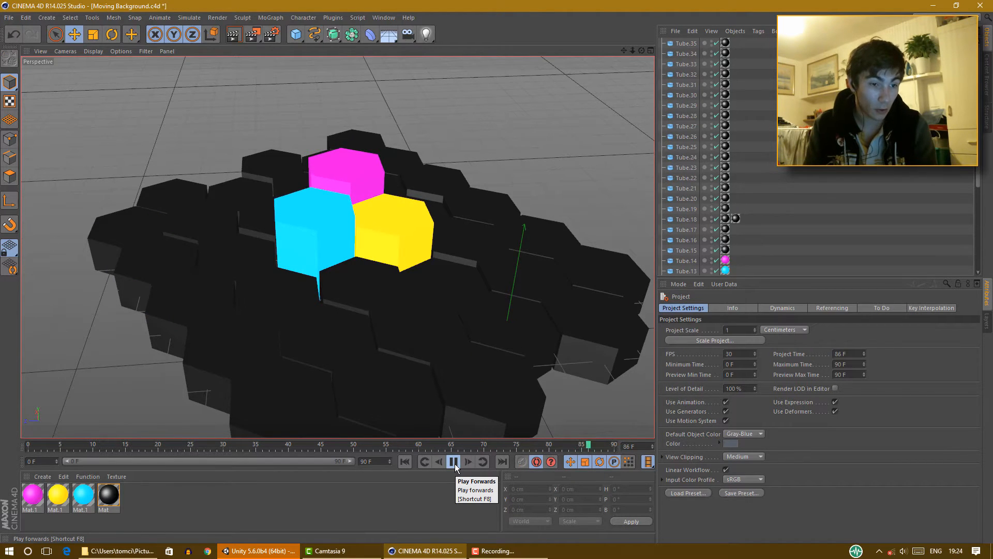
pyautogui.click(453, 462)
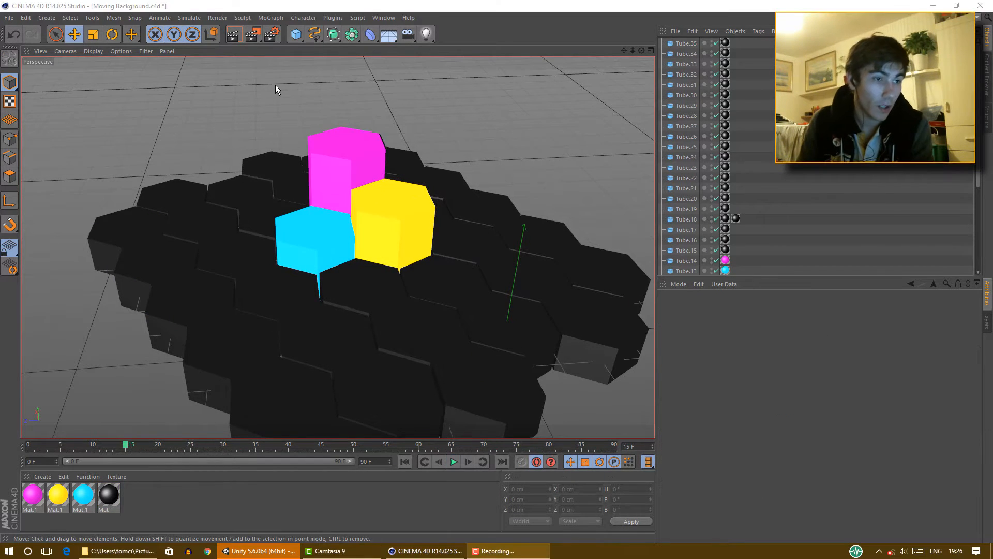
pyautogui.click(233, 34)
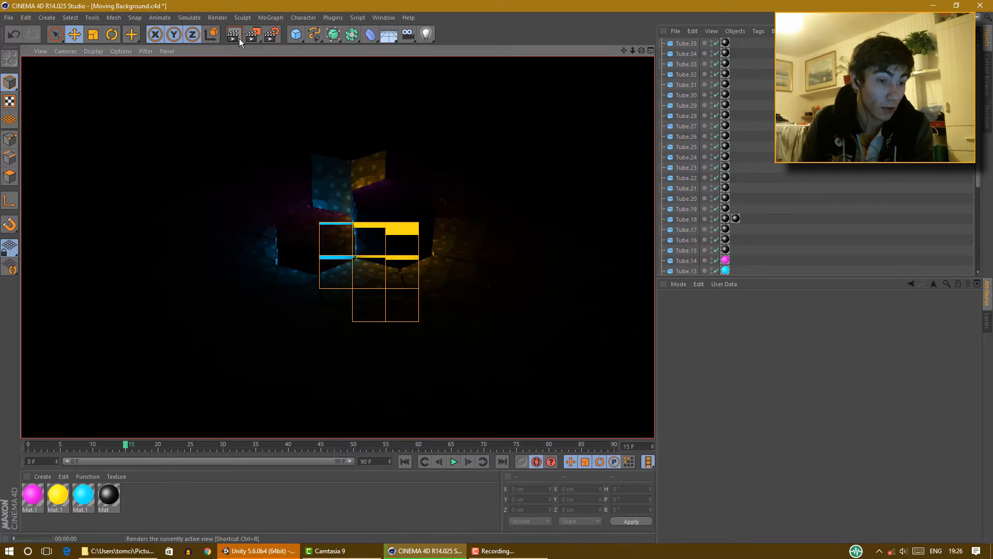
pyautogui.click(234, 34)
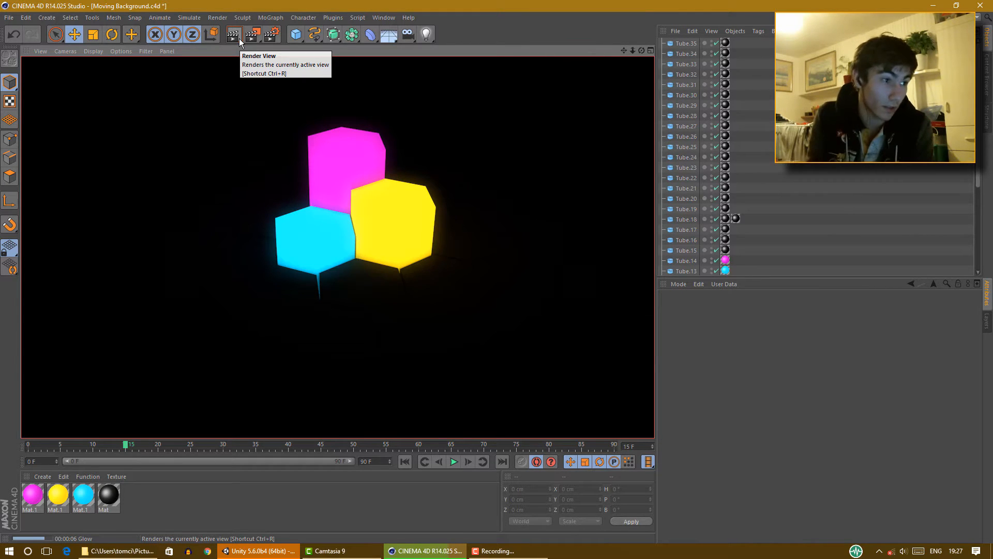
pyautogui.moveTo(230, 92)
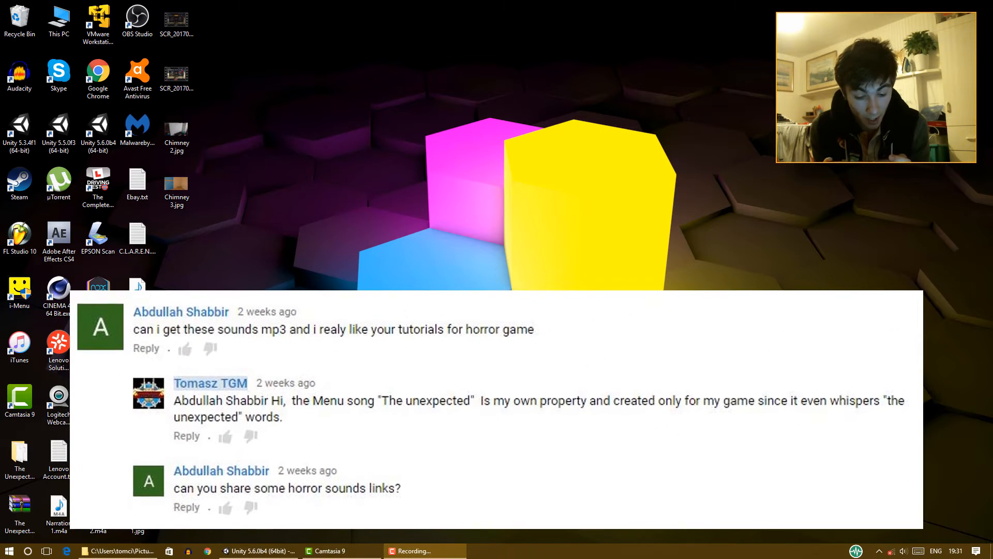
pyautogui.scroll(3)
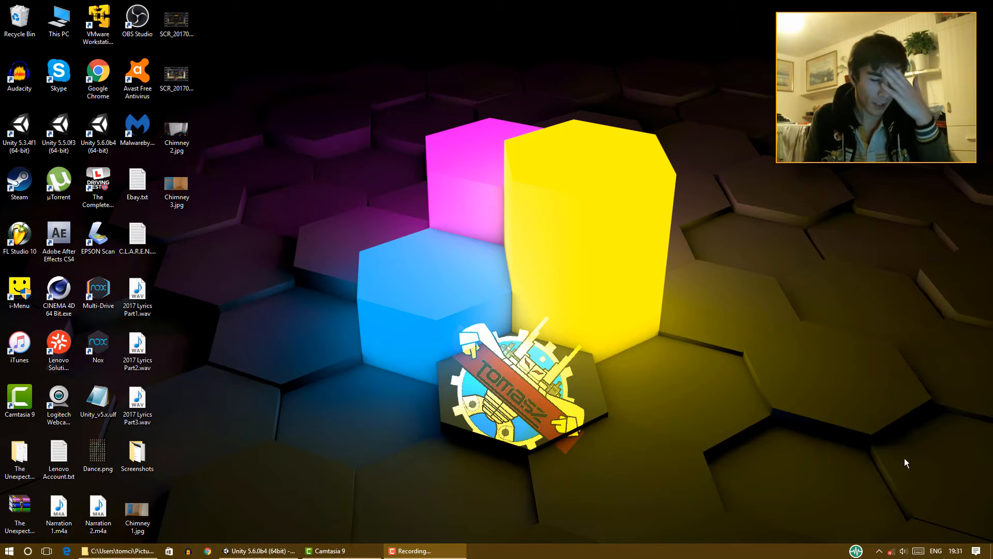
pyautogui.moveTo(913, 447)
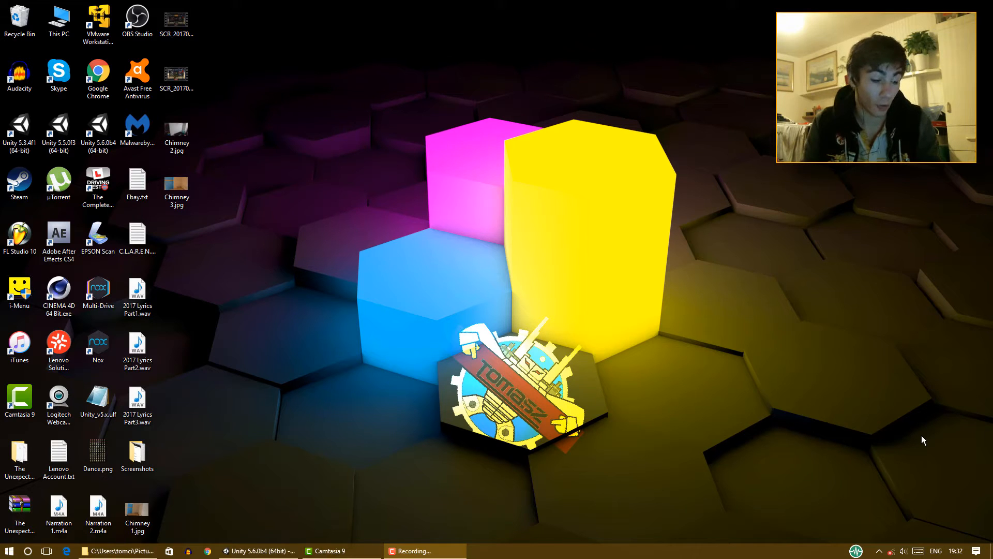
pyautogui.click(260, 551)
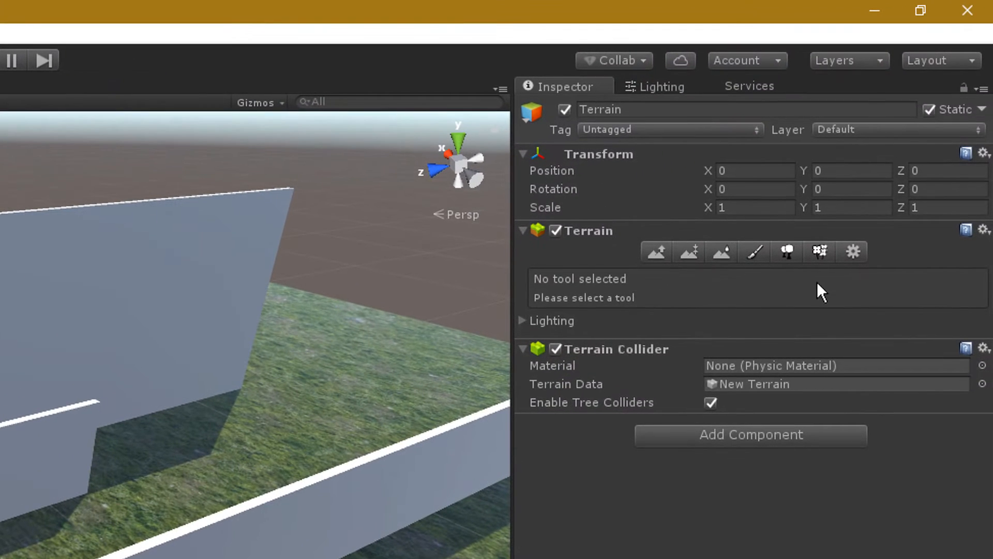
# - Add a grass texture as a paintable detail on the Terrain via Paint Details
pyautogui.click(819, 252)
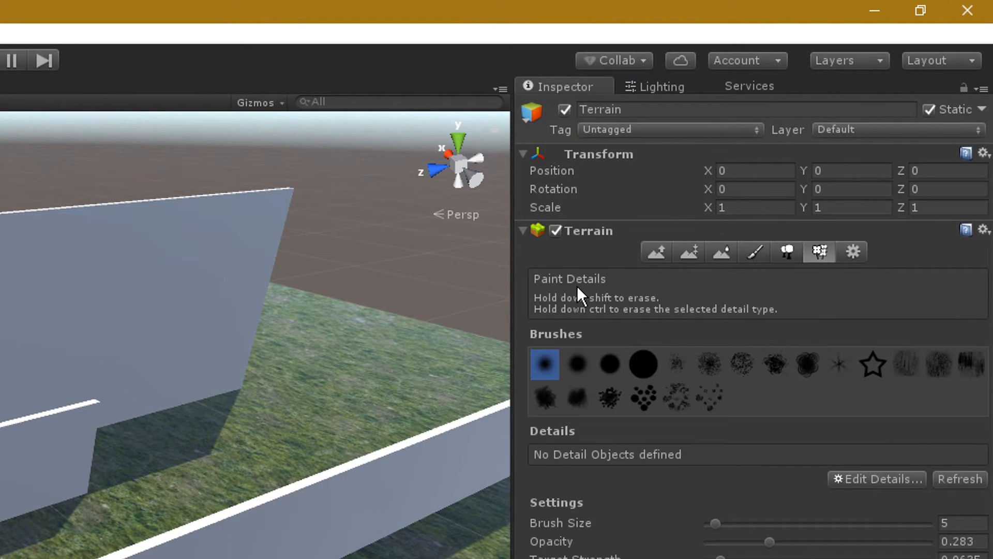
pyautogui.click(878, 478)
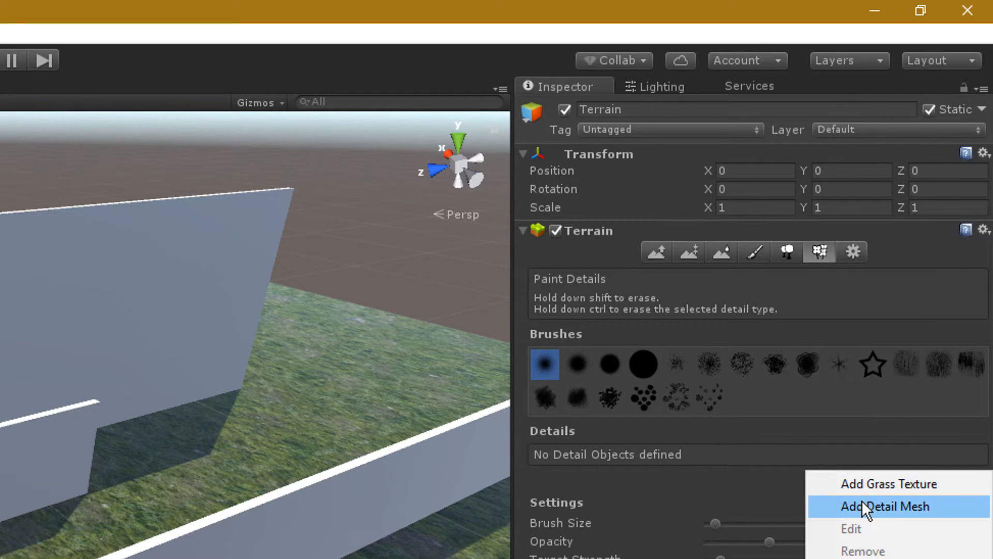
pyautogui.click(888, 483)
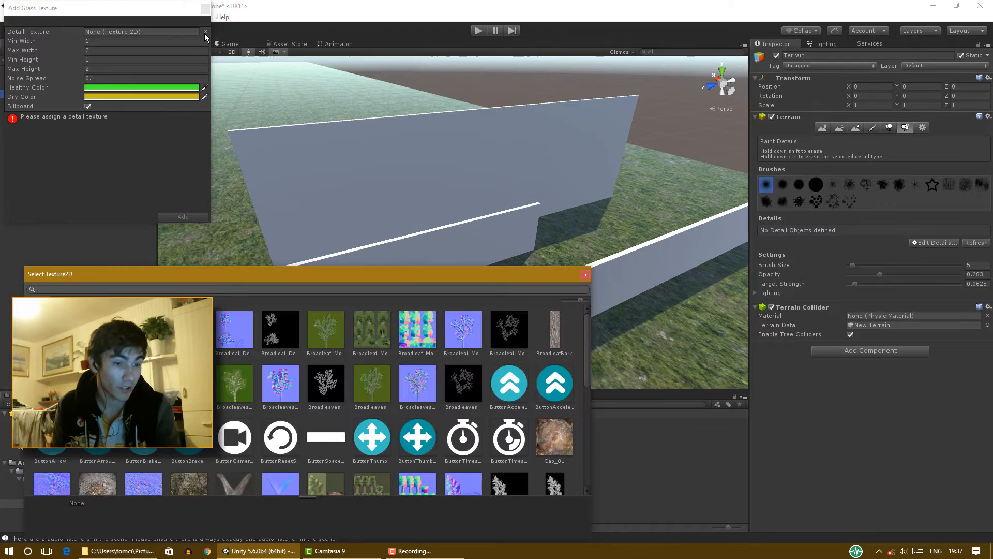
pyautogui.scroll(-3)
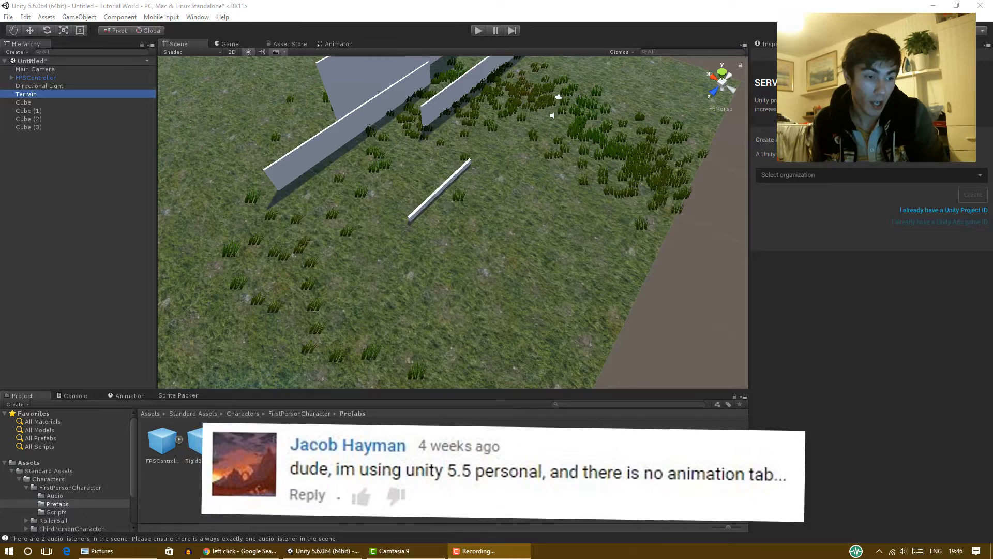
# - Show the Animation window, prompting an Animator and clip for the Terrain
pyautogui.click(130, 396)
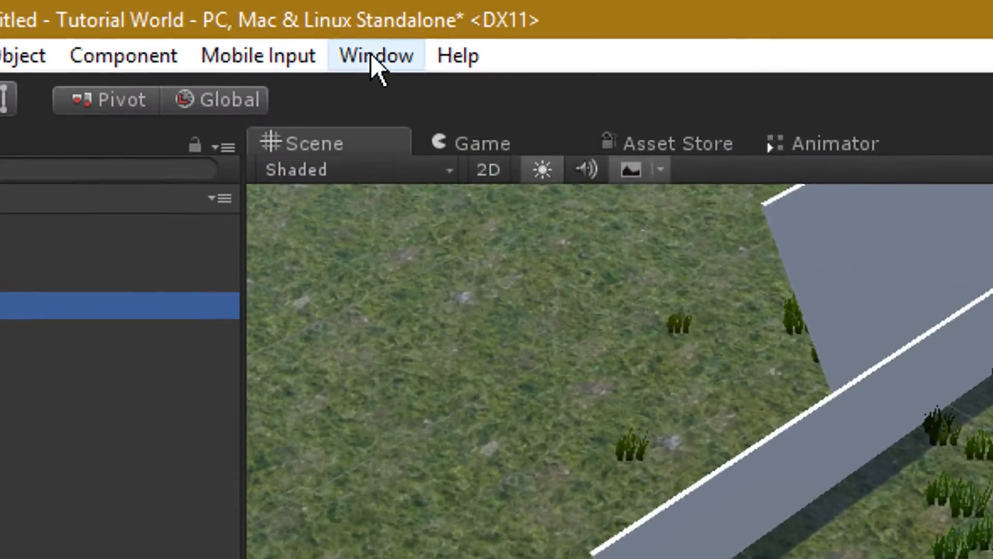
pyautogui.click(374, 55)
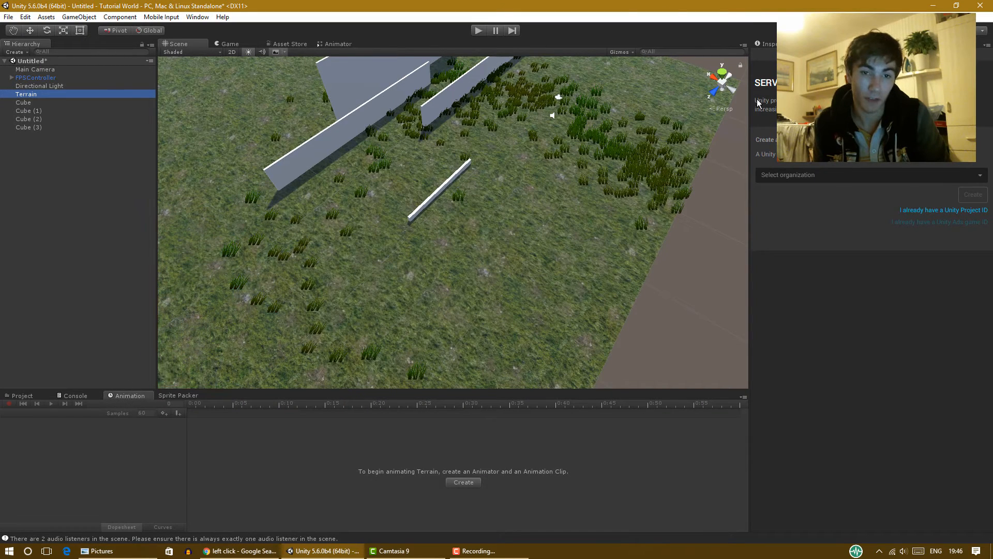
pyautogui.moveTo(786, 453)
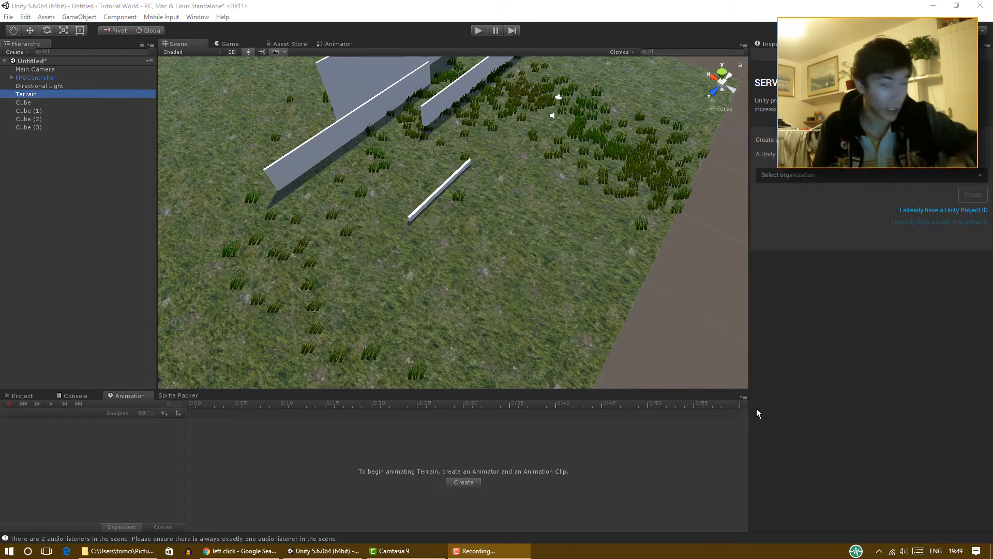
# - Show the project's QualitySettings in the Inspector at the Fastest level with its rendering and shadow options
pyautogui.click(491, 264)
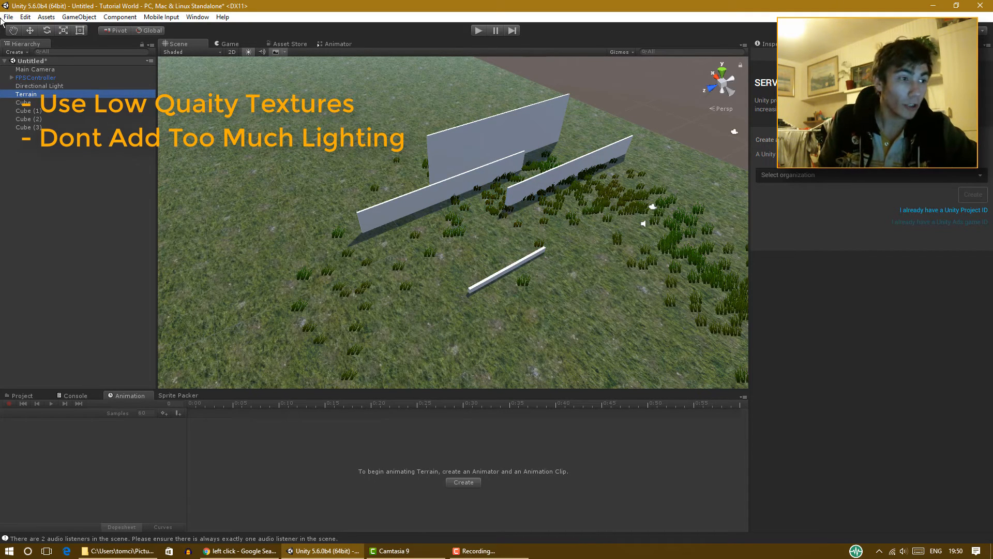
pyautogui.click(8, 16)
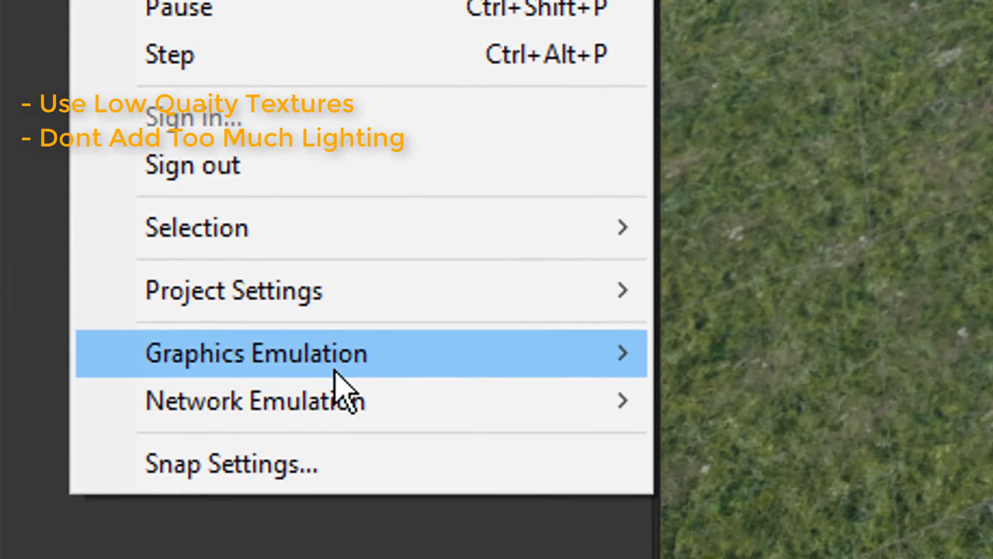
pyautogui.click(233, 290)
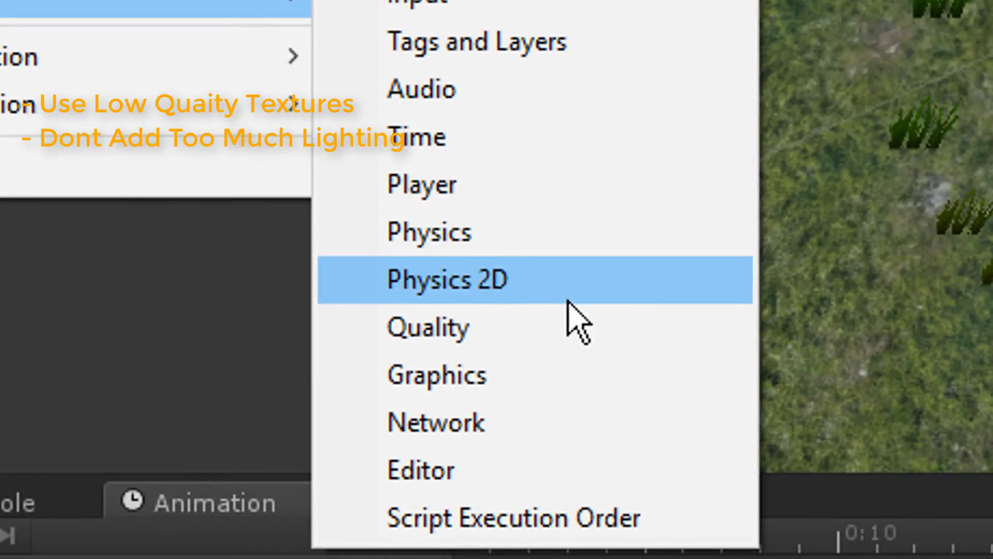
pyautogui.click(428, 327)
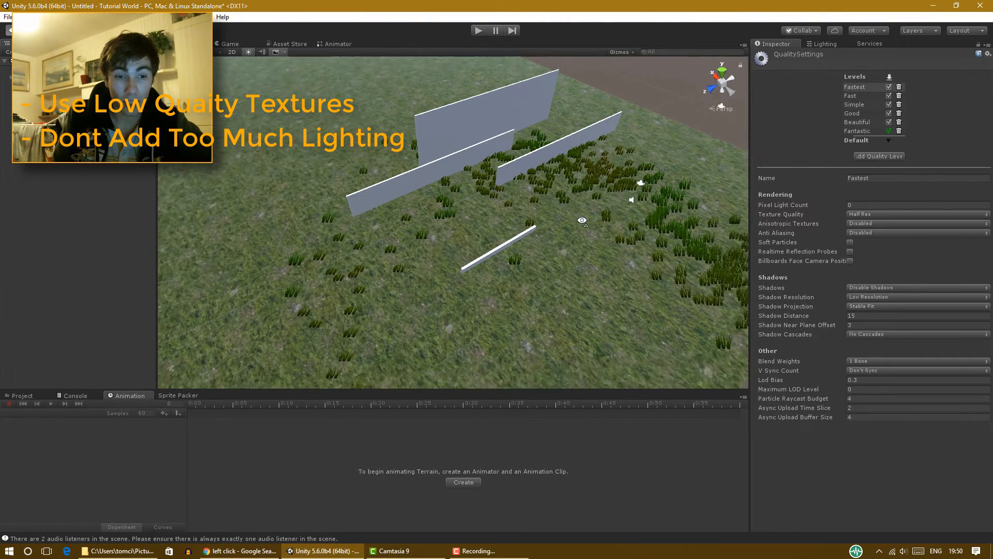
pyautogui.click(229, 44)
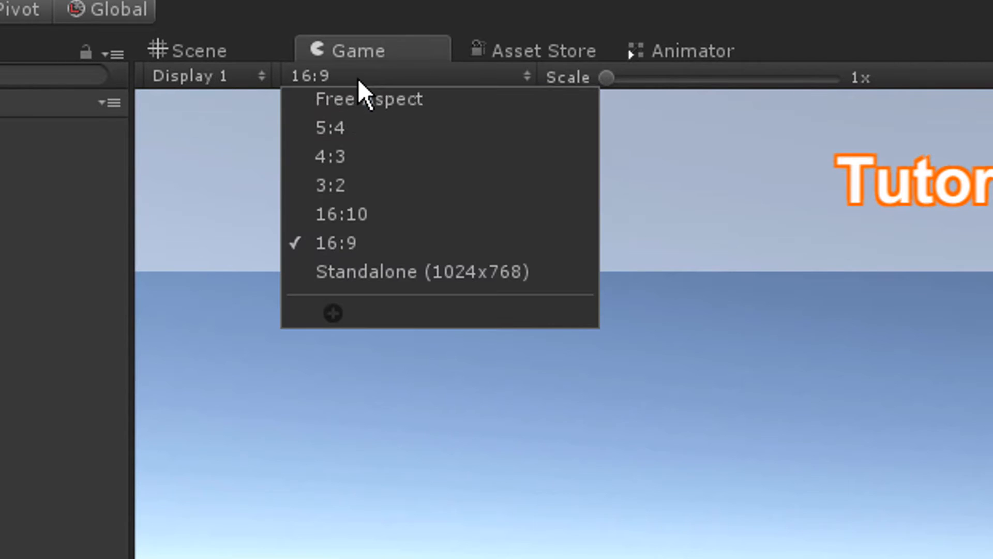
# - Run the Tutorial World menu scene at 16:9 with its Start, Load, Settings and Exit buttons, then stop
pyautogui.click(335, 242)
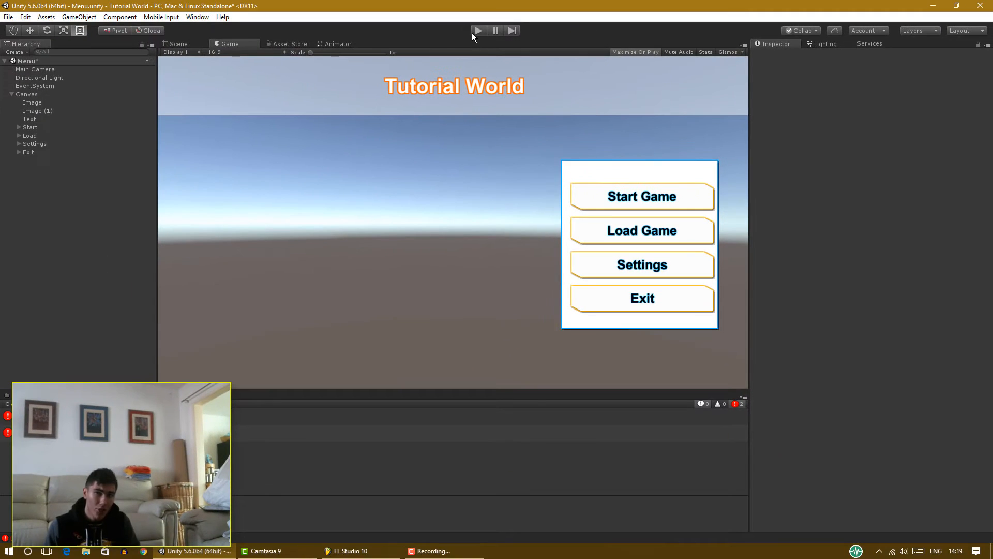
pyautogui.click(478, 30)
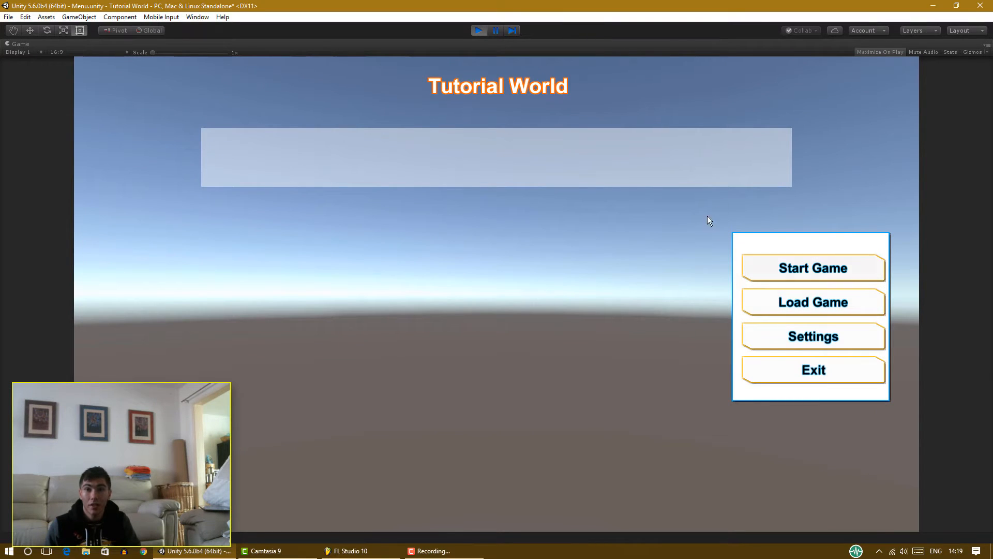
pyautogui.click(479, 30)
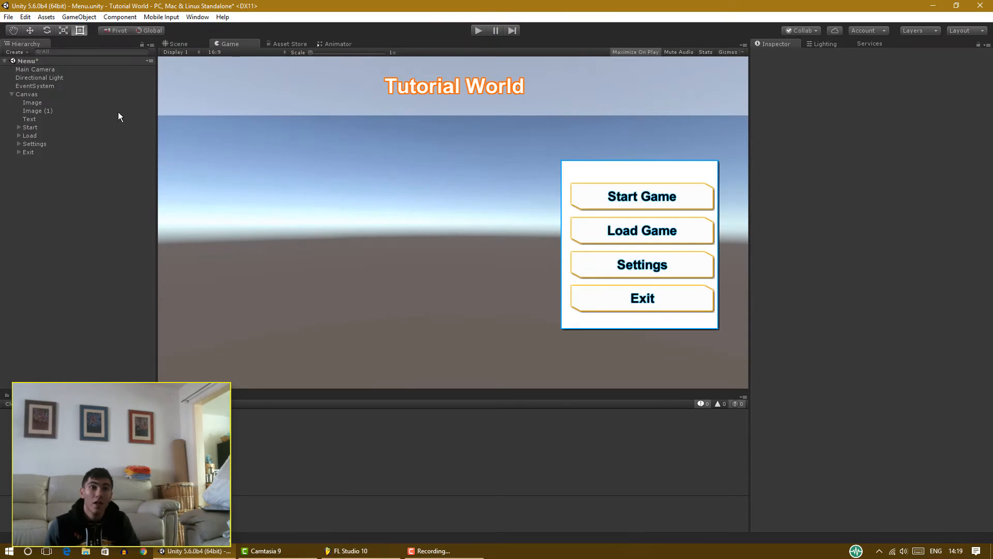
# - Anchor the menu's top banner Image with the top-stretch preset so it spans the screen
pyautogui.click(27, 95)
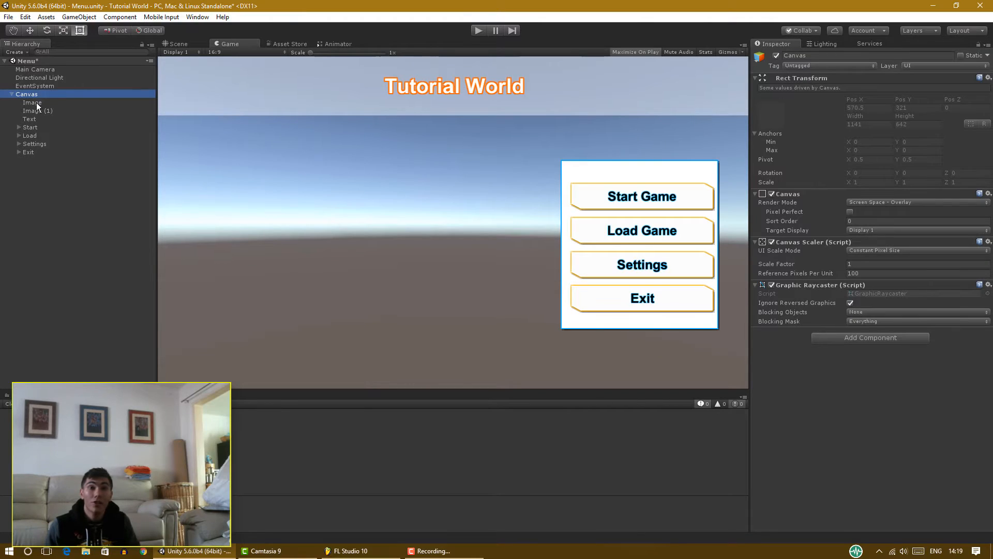
pyautogui.click(32, 103)
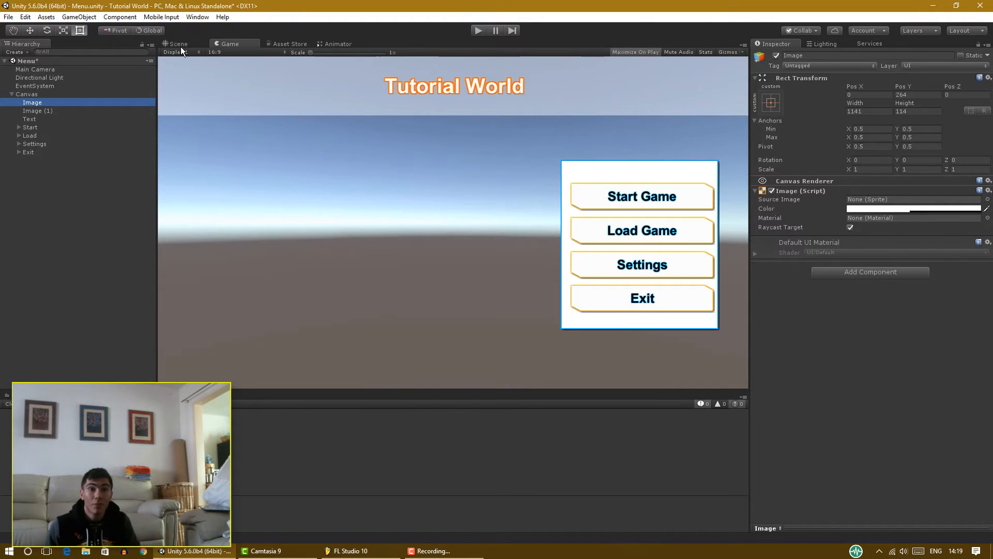
pyautogui.click(178, 43)
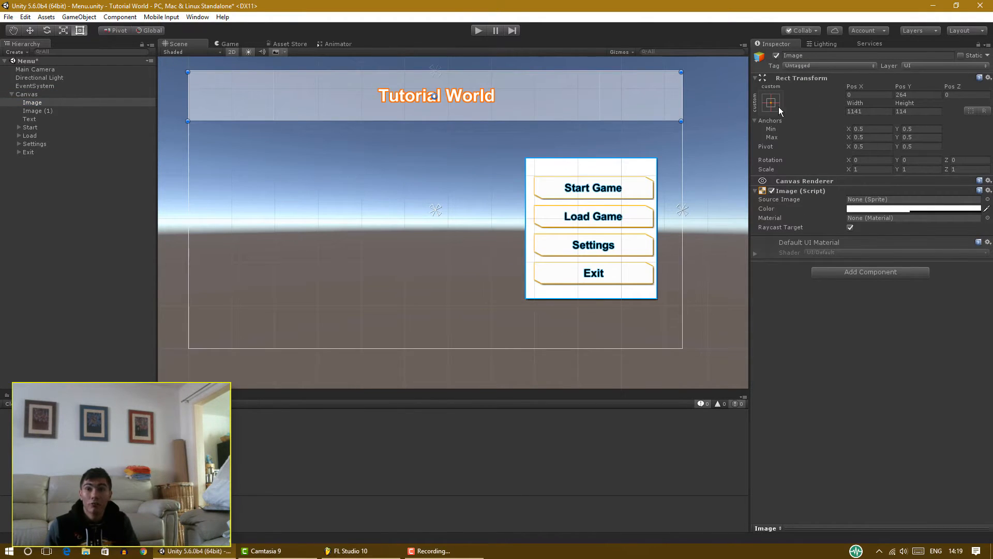
pyautogui.click(770, 102)
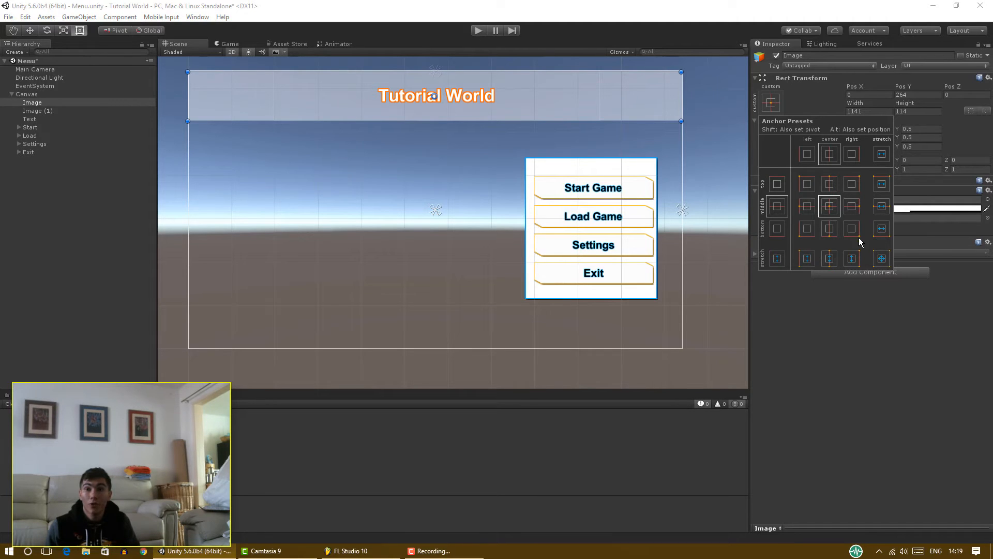
pyautogui.click(880, 185)
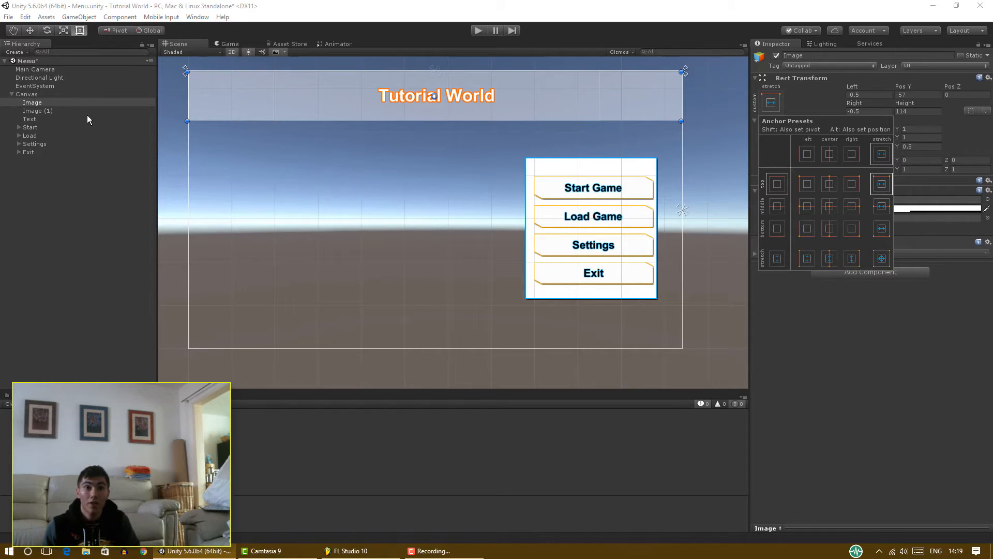
# - Review the anchoring of the title text, button panel Image (1) and Start and Settings buttons
pyautogui.click(29, 119)
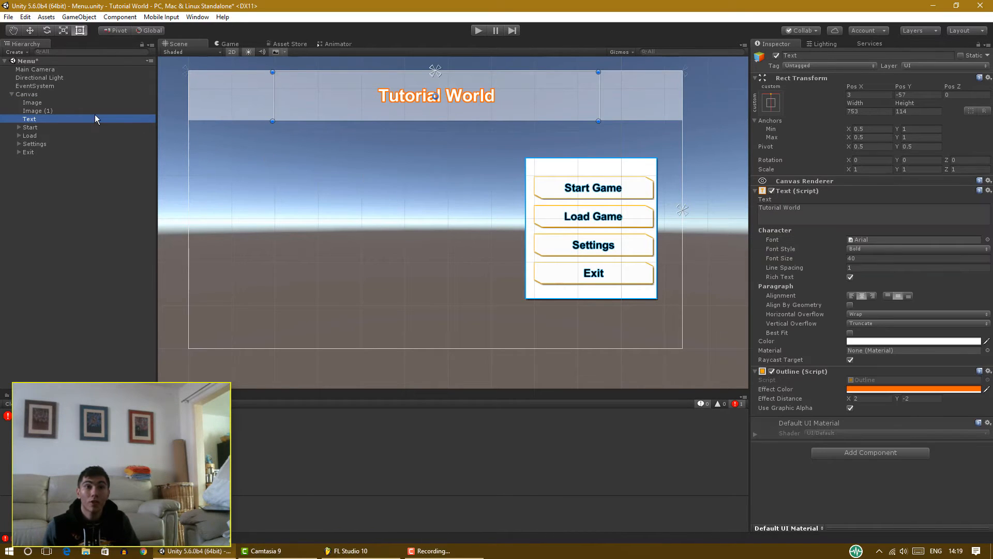
pyautogui.click(38, 111)
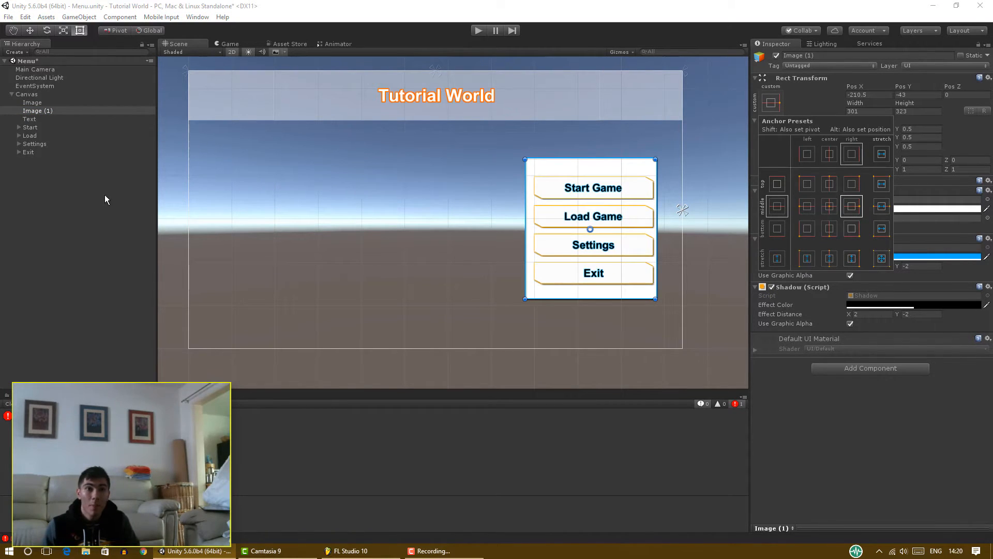
pyautogui.click(30, 127)
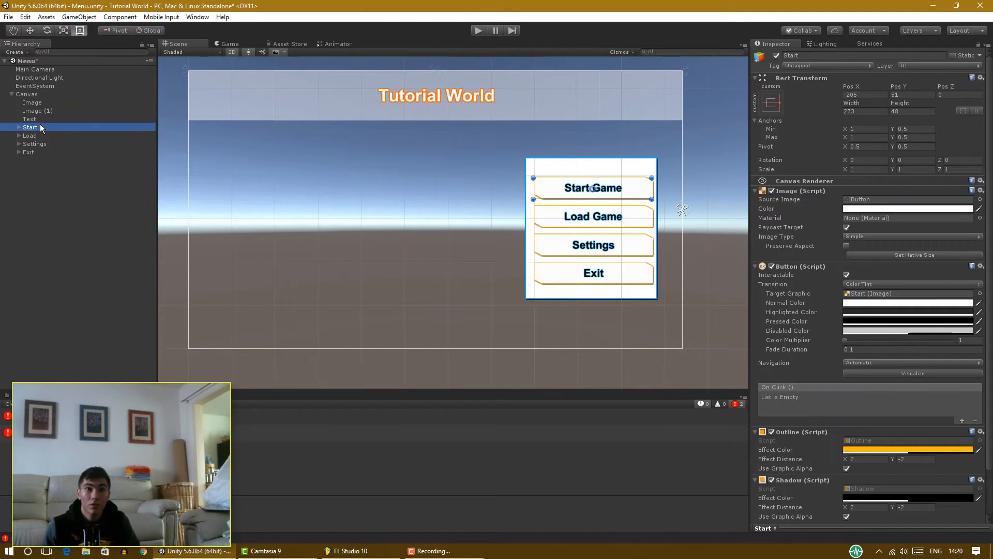
pyautogui.click(29, 119)
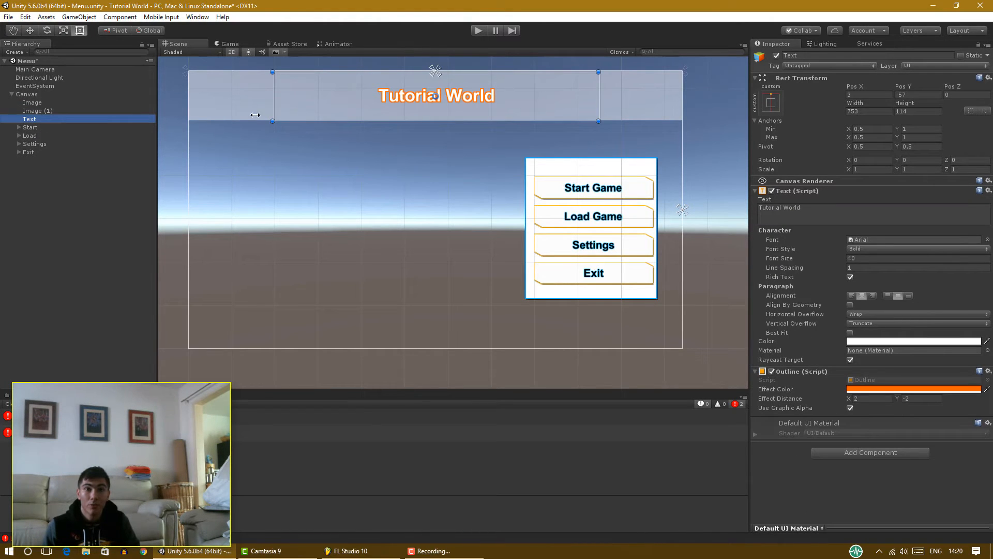
pyautogui.click(35, 144)
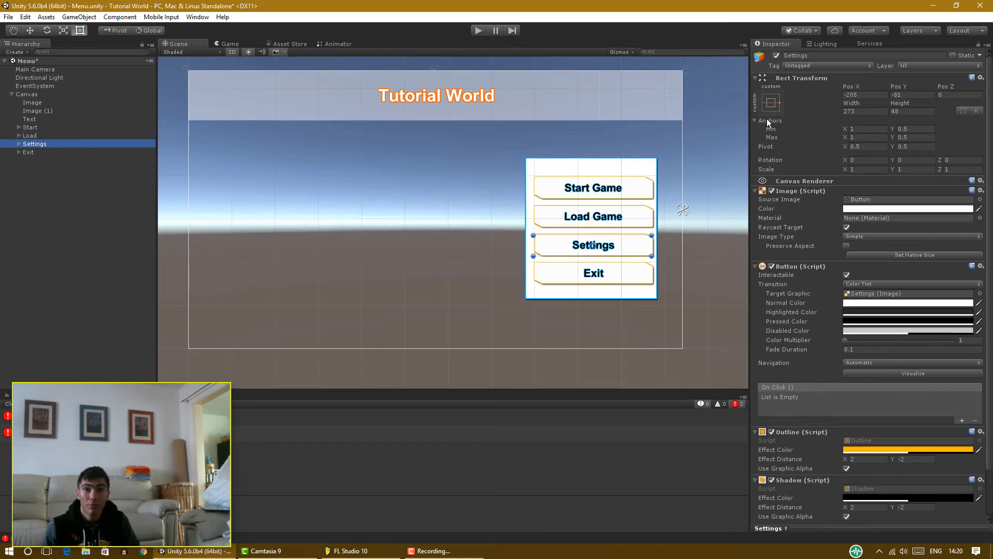
pyautogui.click(771, 102)
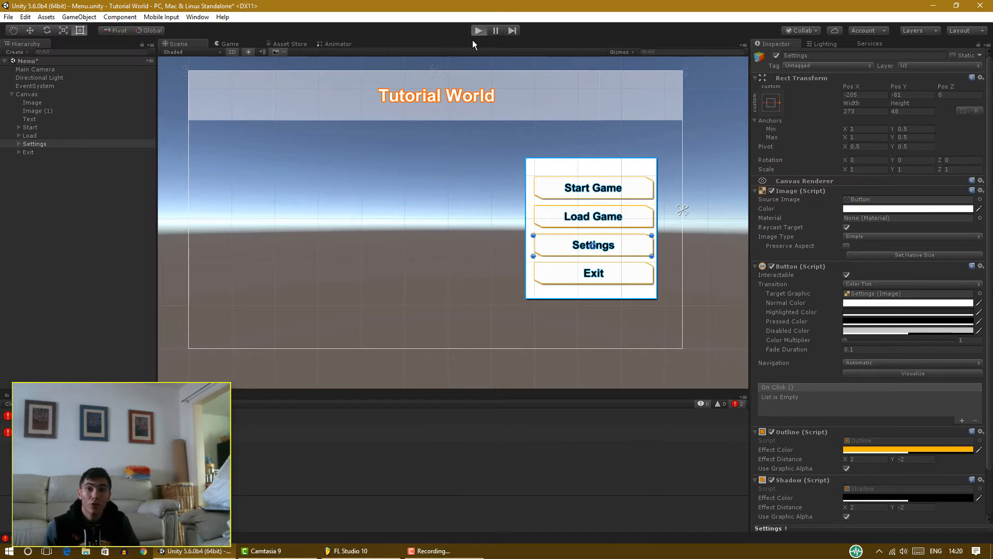
# - Play-test the menu to confirm the banner and buttons hold their positions
pyautogui.click(479, 30)
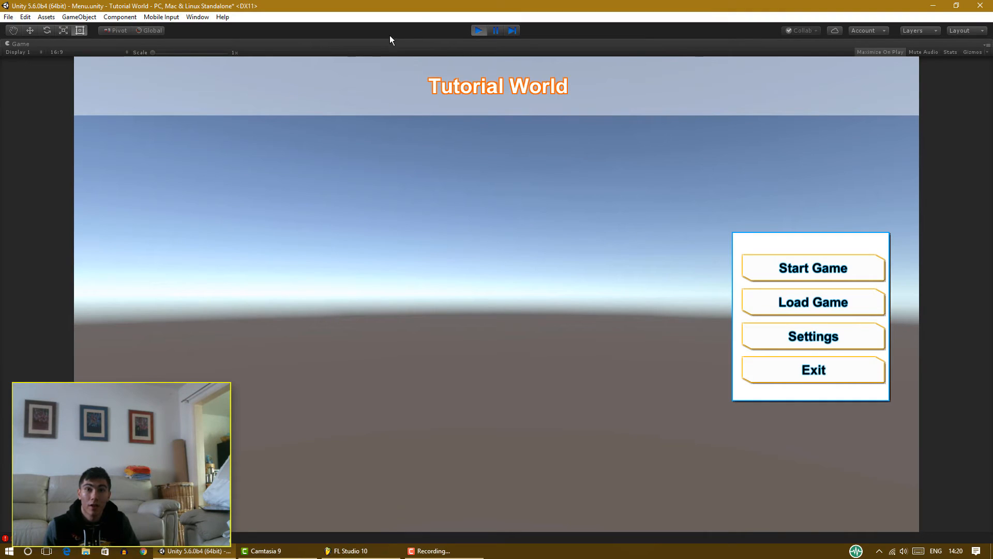
pyautogui.moveTo(441, 202)
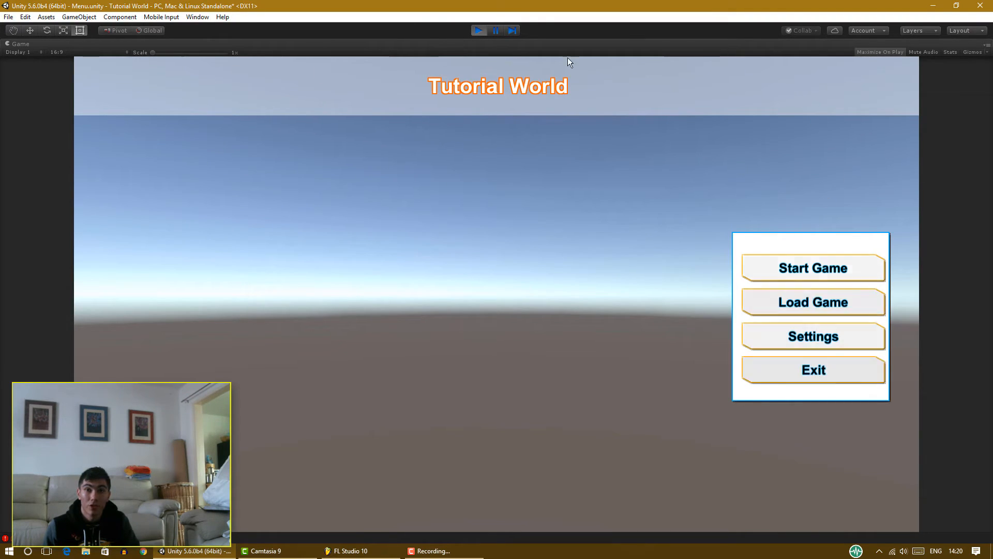
pyautogui.click(478, 30)
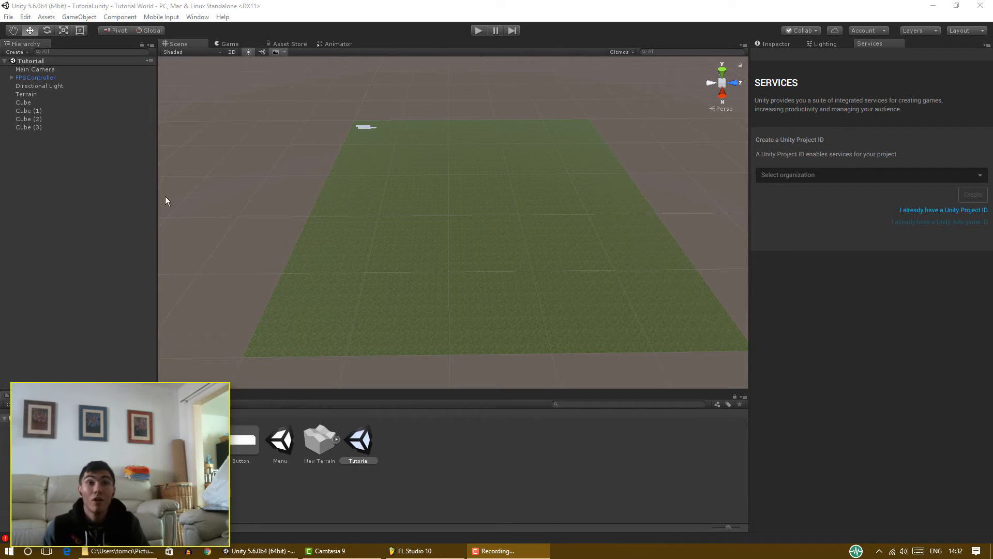
# - Sculpt raised mounds near the centre of the Tutorial terrain with the Raise/Lower brush
pyautogui.click(27, 94)
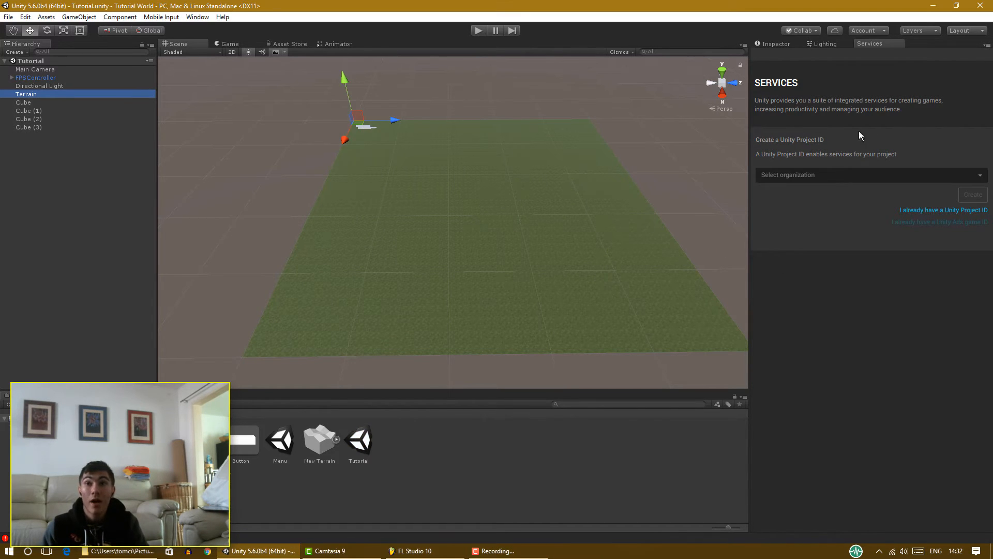
pyautogui.click(775, 43)
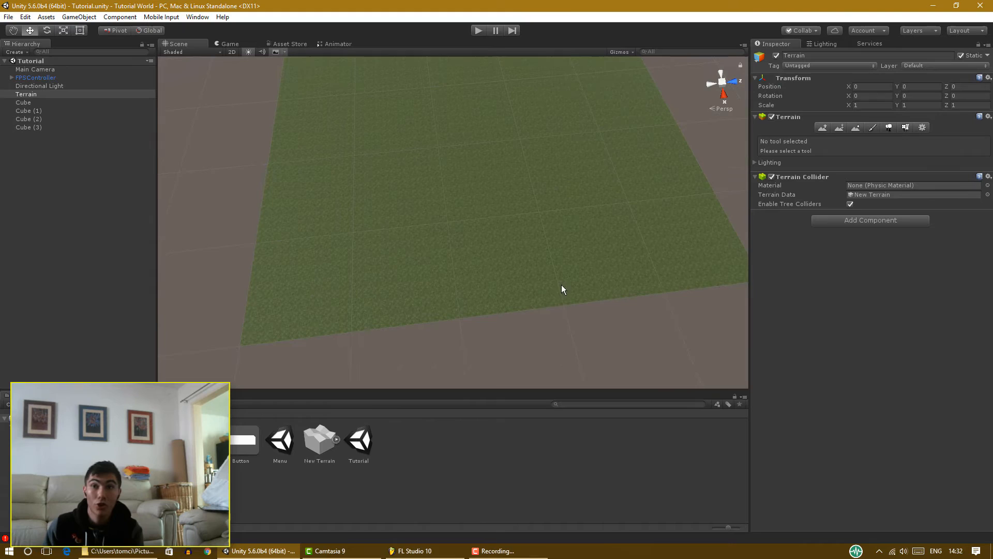
pyautogui.click(823, 127)
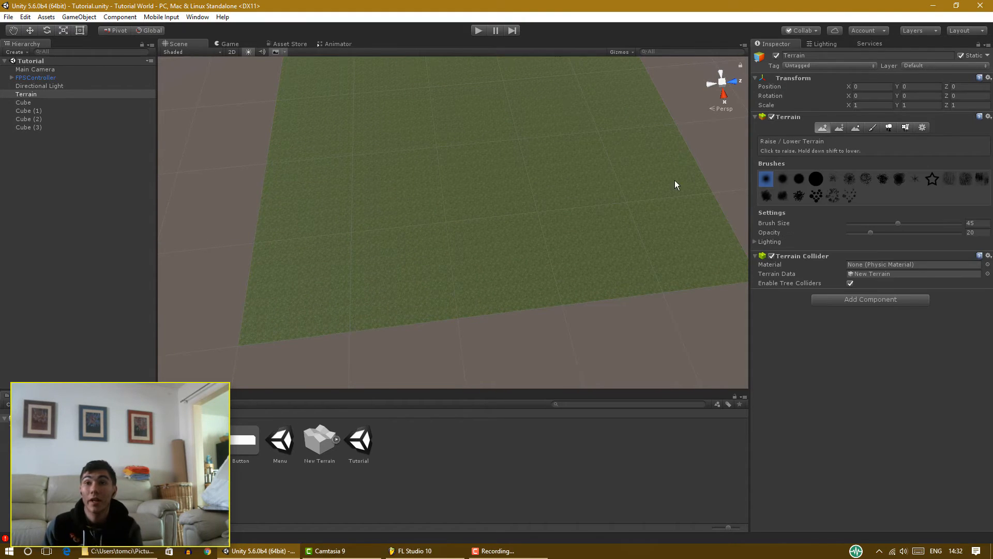
pyautogui.moveTo(558, 193)
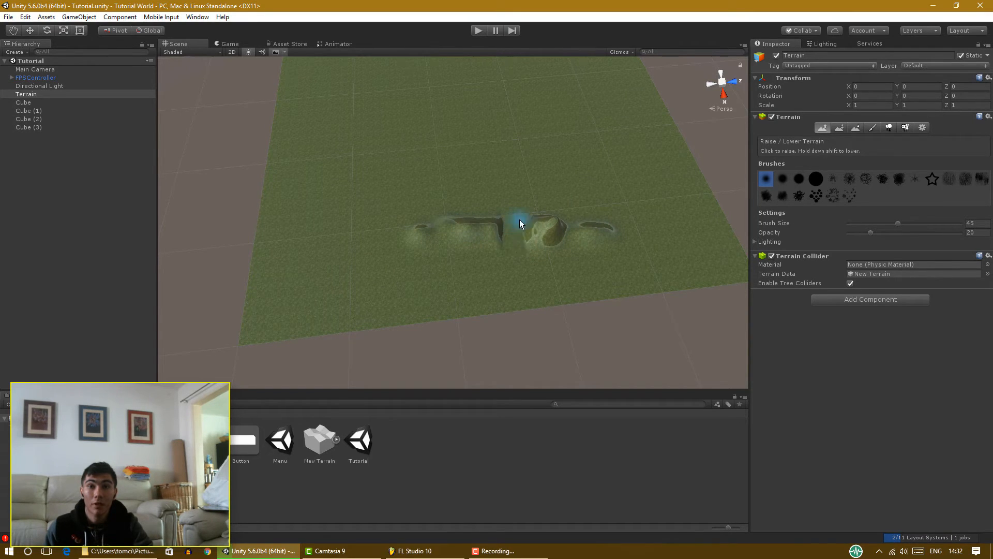
pyautogui.click(643, 192)
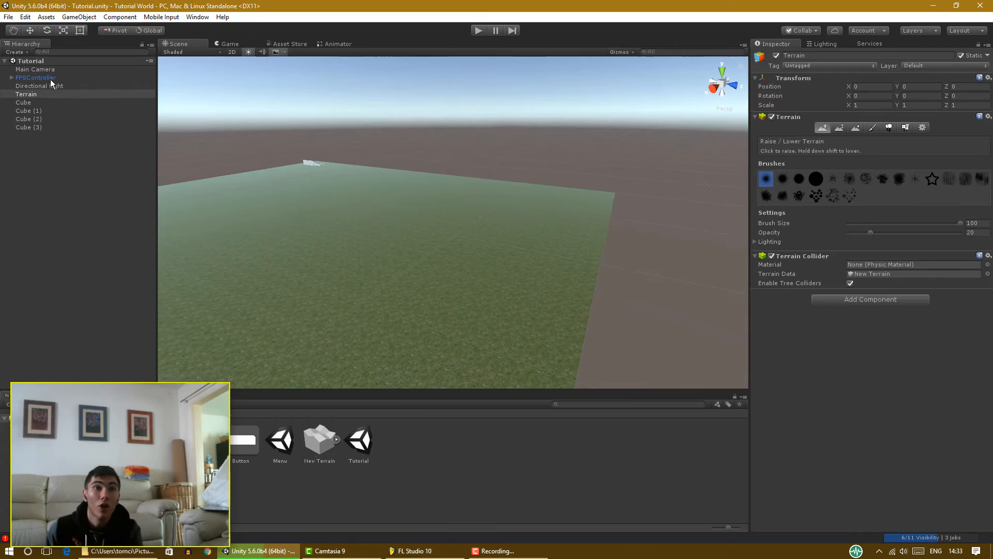
pyautogui.click(36, 77)
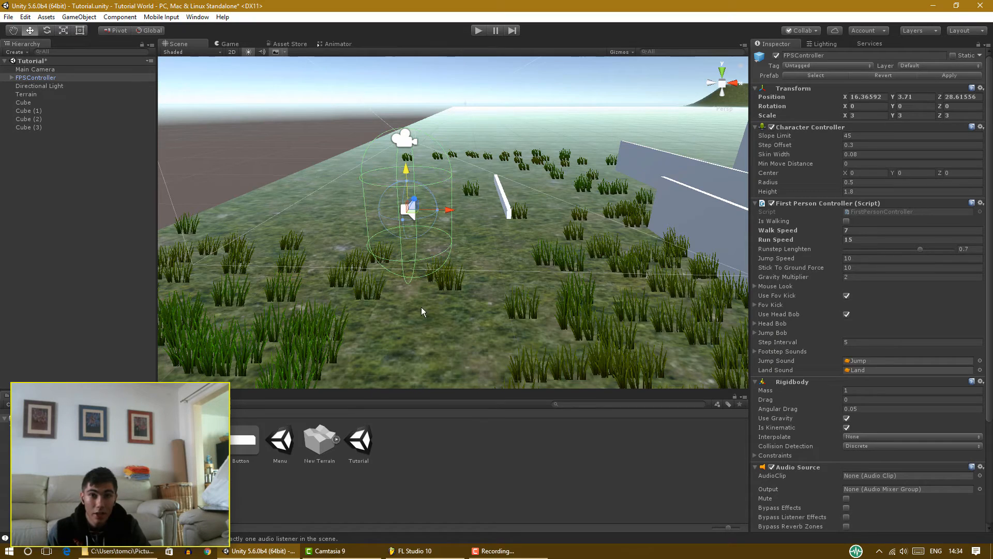
pyautogui.click(37, 77)
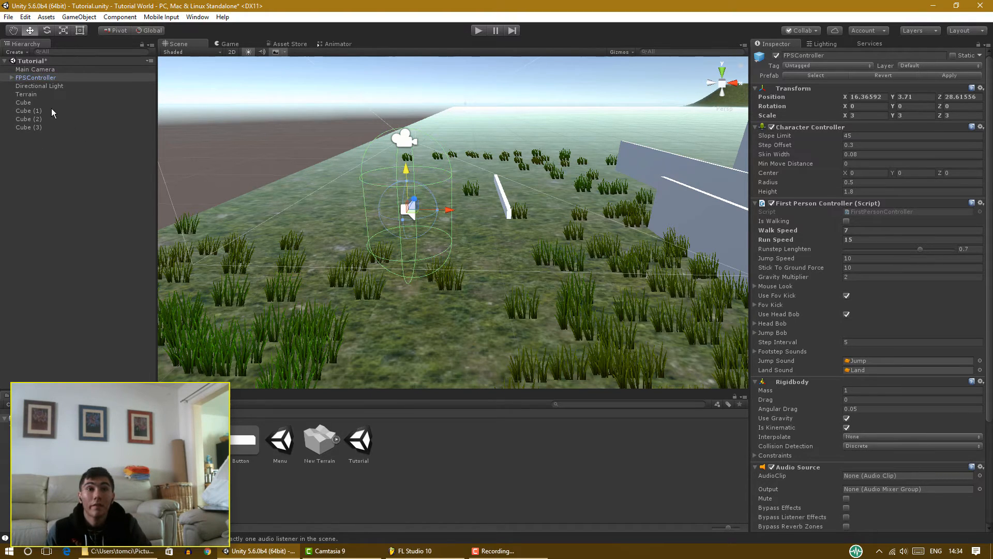
pyautogui.click(27, 94)
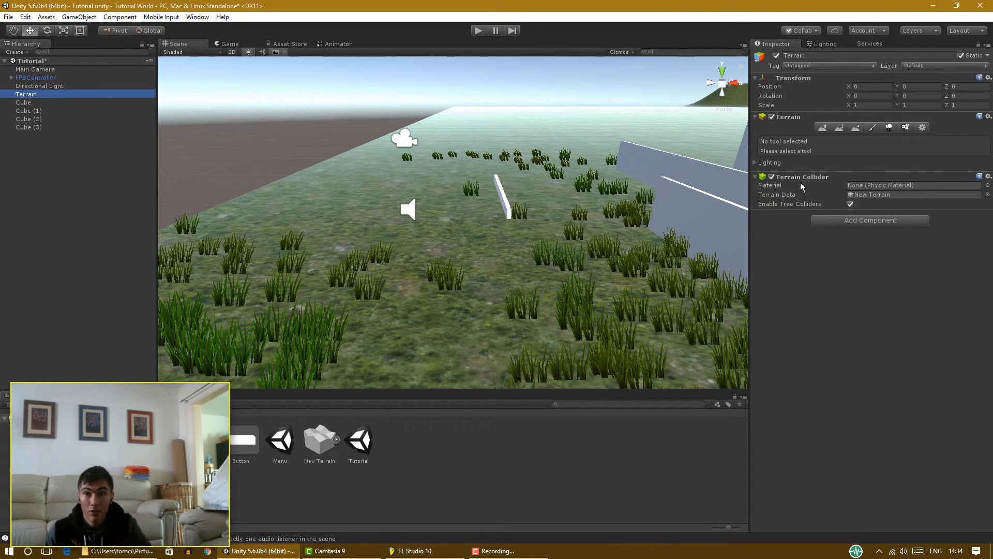
pyautogui.moveTo(780, 185)
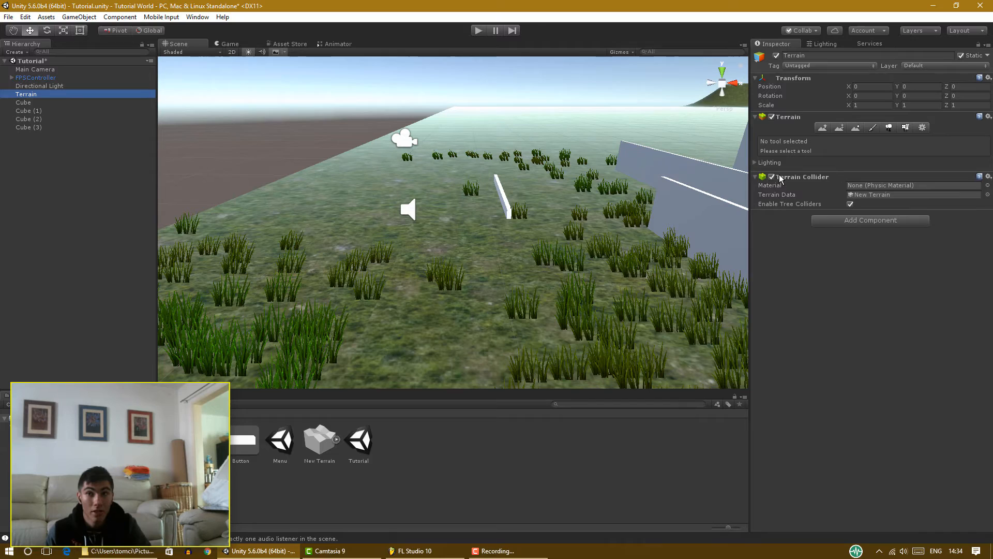
pyautogui.moveTo(584, 258)
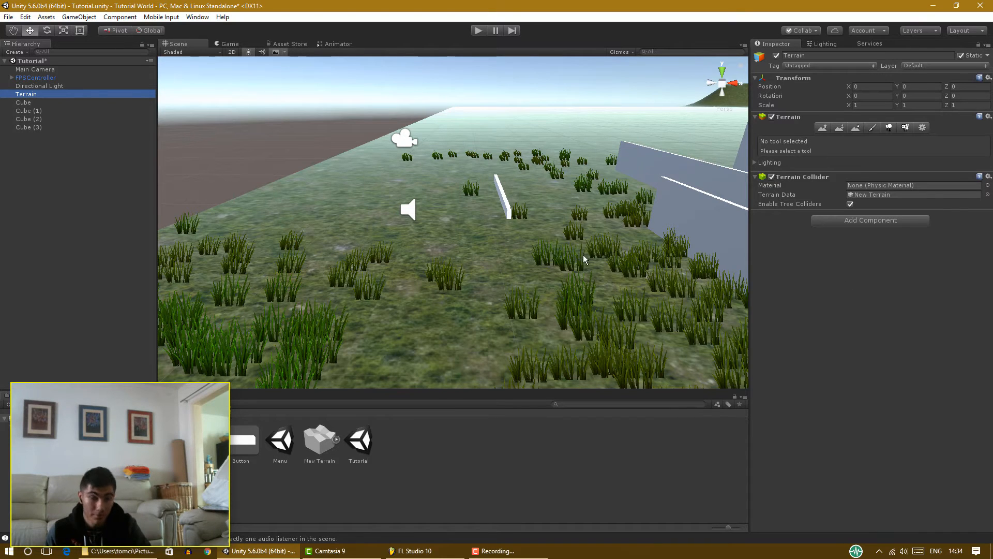
pyautogui.click(869, 43)
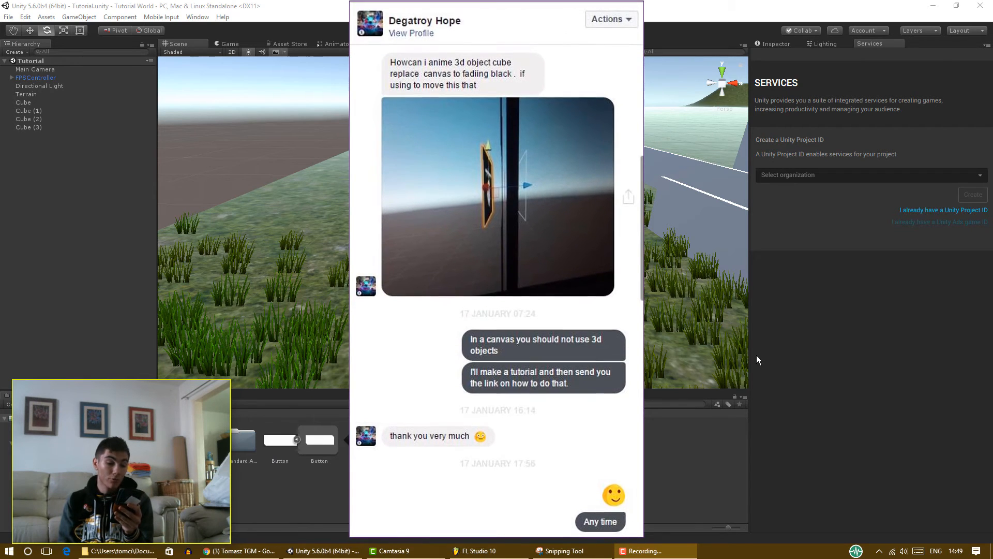
# - Scroll through the Messenger chat to read the fade-to-black question
pyautogui.scroll(3)
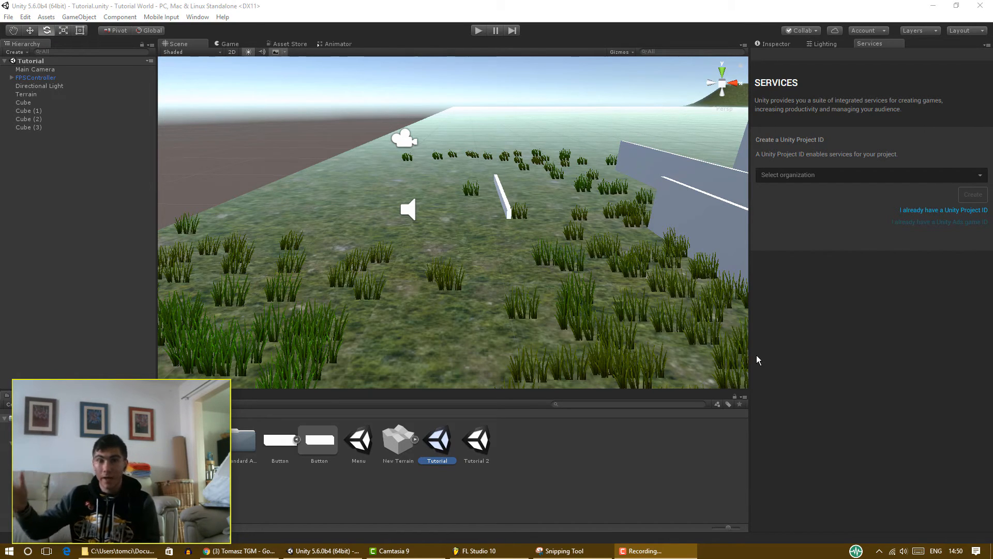
pyautogui.moveTo(597, 155)
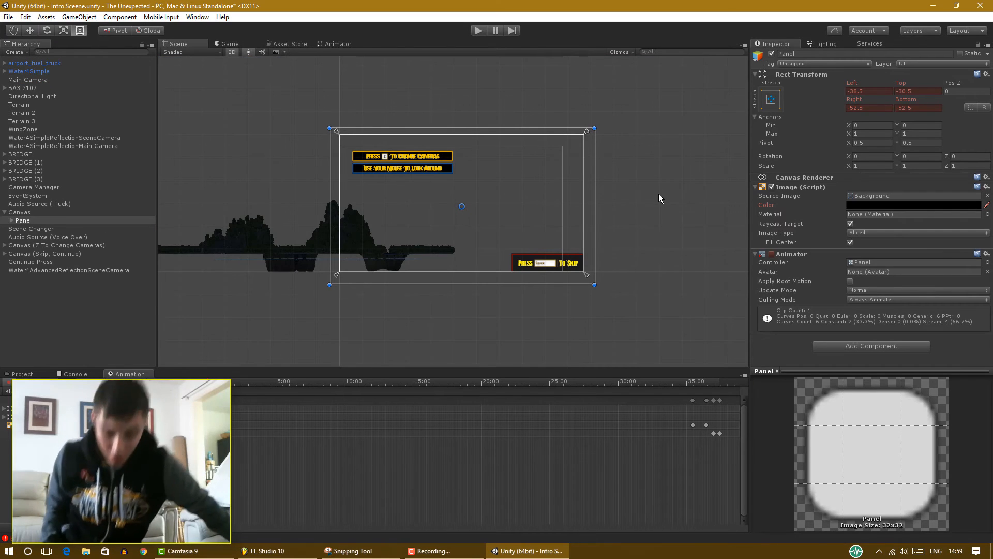
pyautogui.moveTo(573, 170)
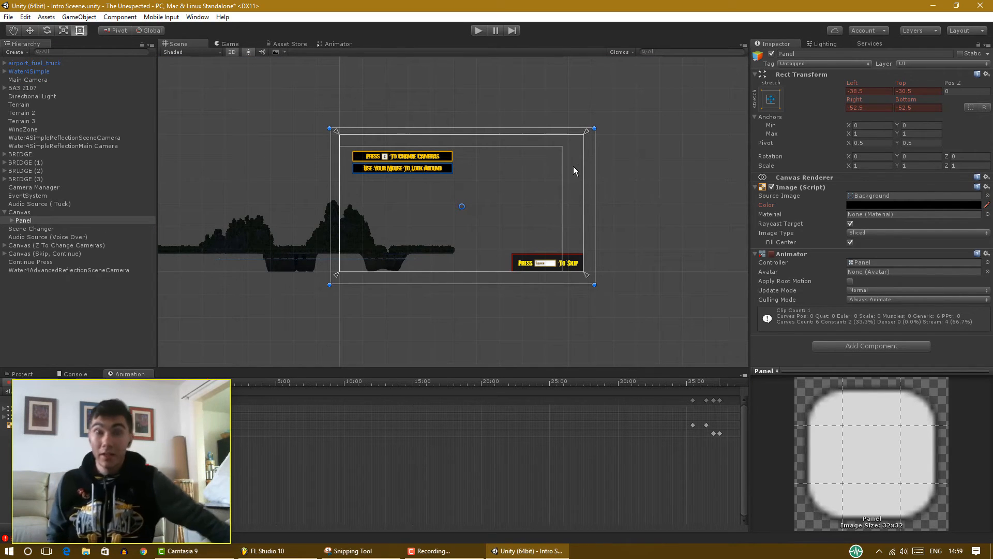
pyautogui.moveTo(544, 231)
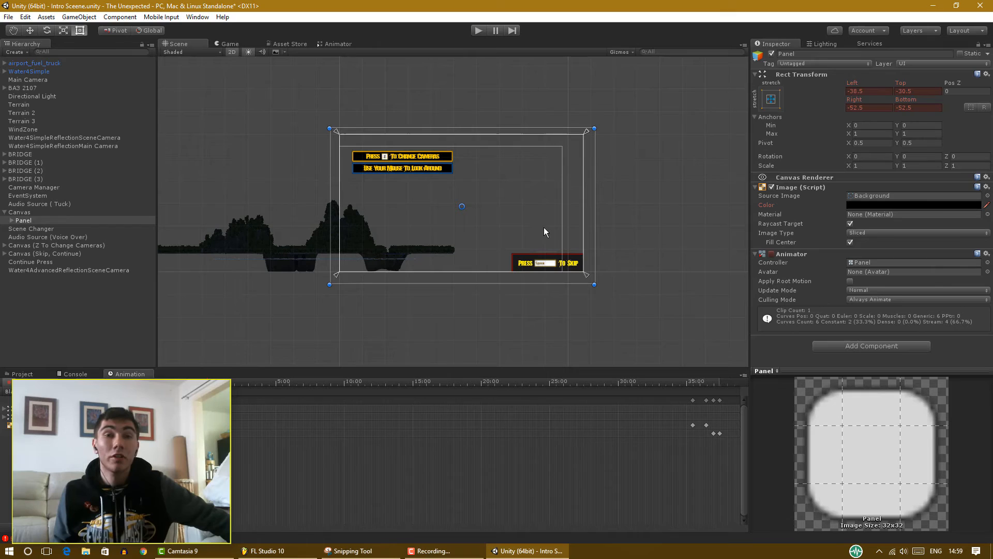
pyautogui.moveTo(174, 284)
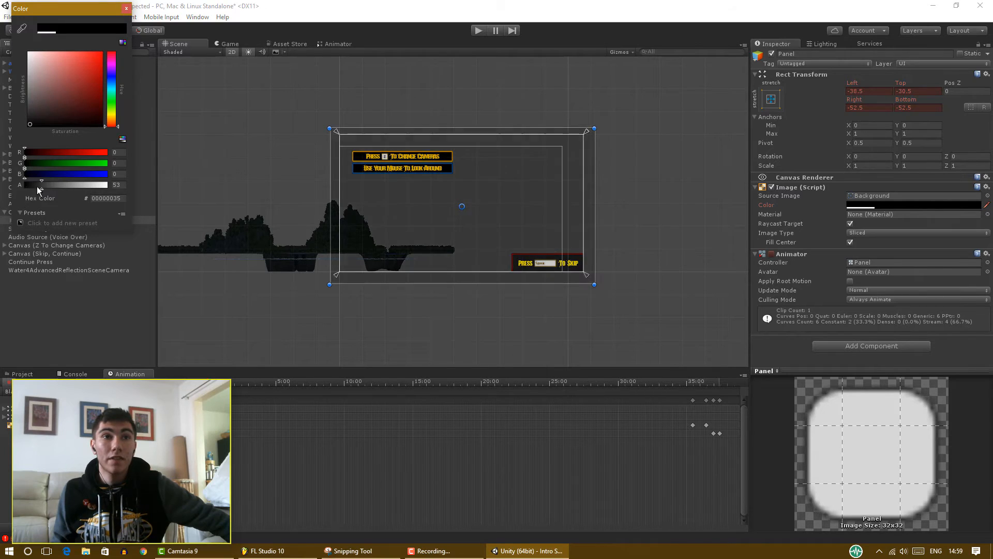
# - Set the Panel colour alpha to 0 at the start and confirm it is solid black at the last keyframe
pyautogui.moveTo(41, 185); pyautogui.dragTo(101, 185)
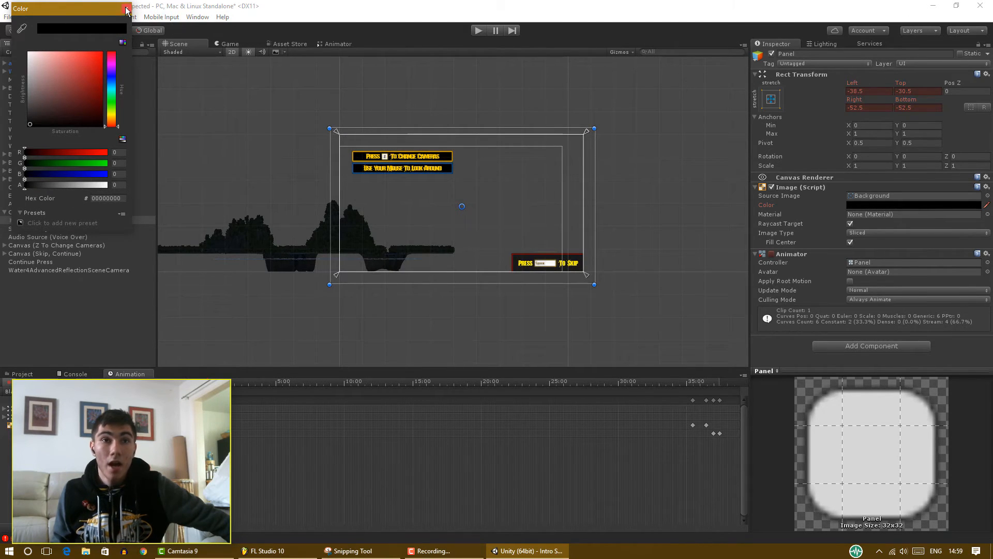
pyautogui.click(127, 9)
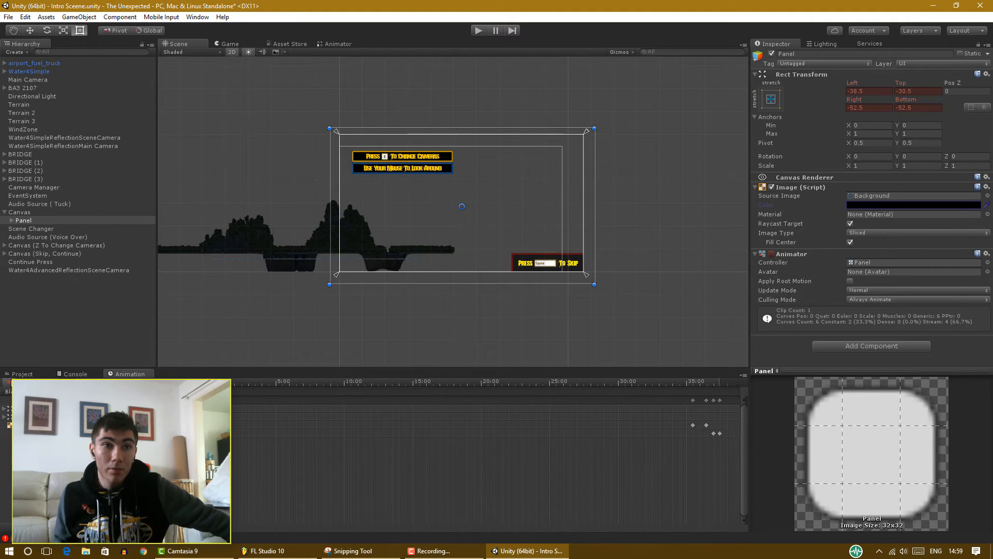
pyautogui.click(351, 382)
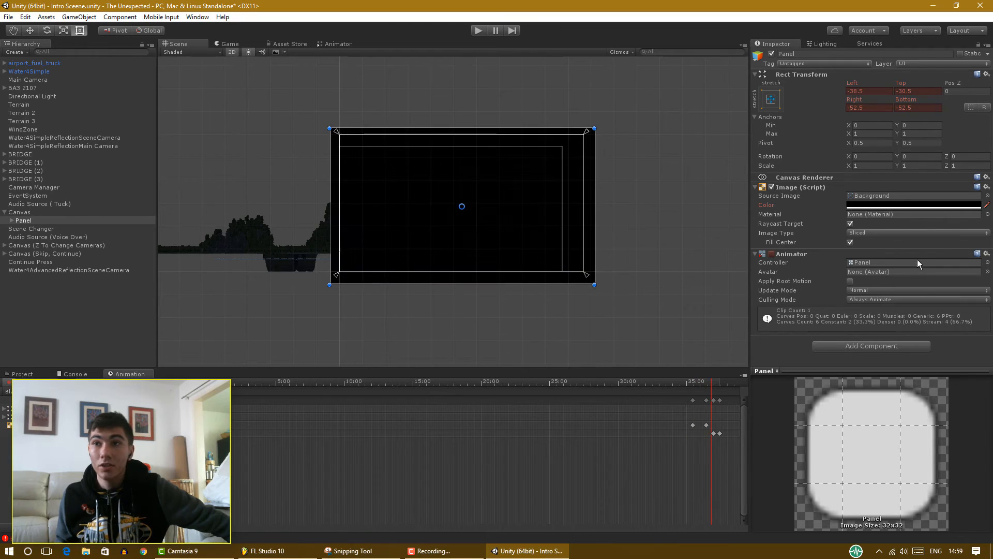
pyautogui.click(915, 205)
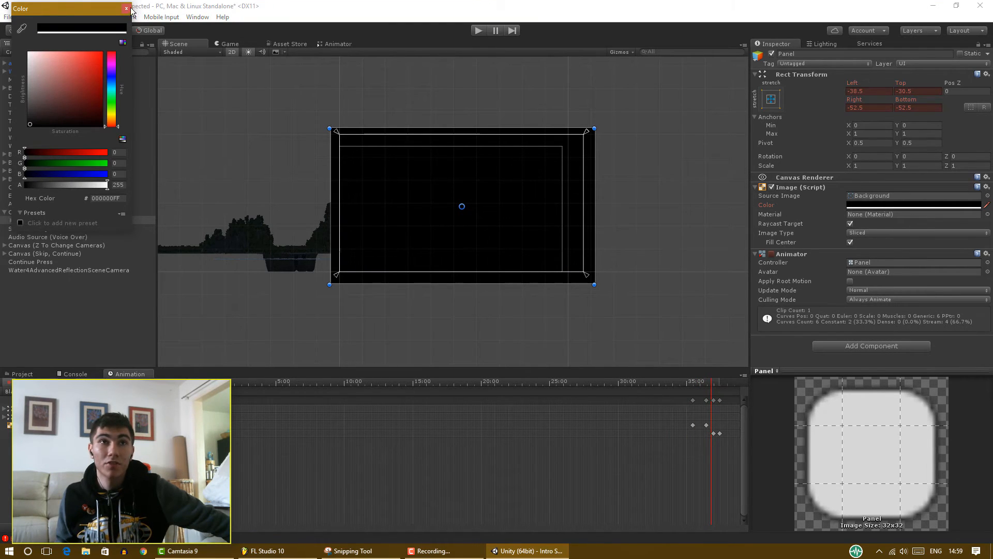
pyautogui.click(126, 9)
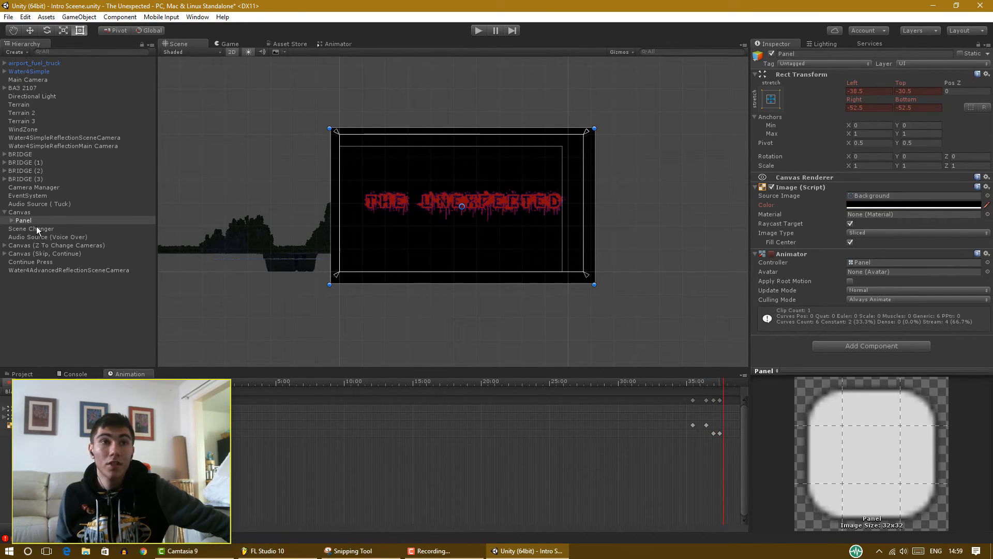
pyautogui.click(30, 228)
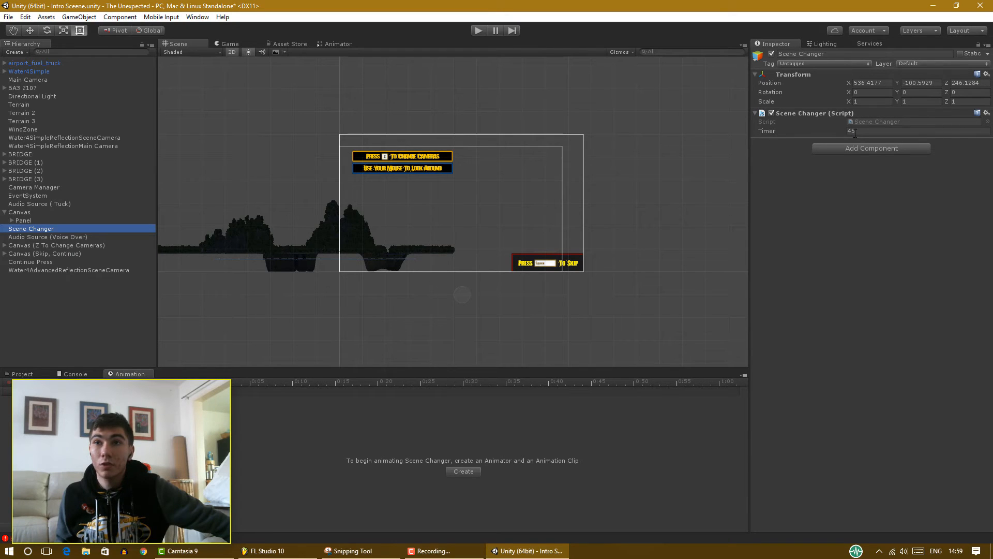
pyautogui.moveTo(736, 137)
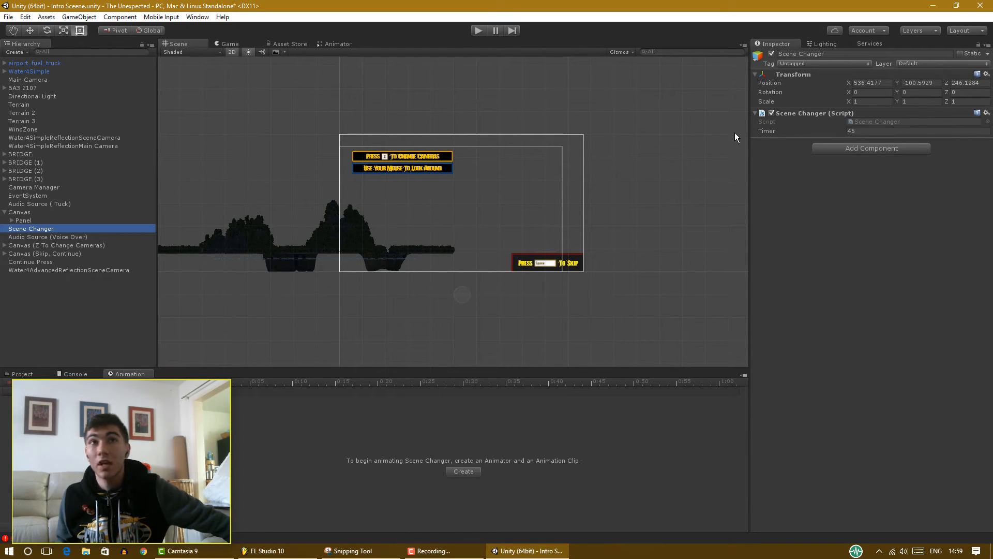
pyautogui.moveTo(51, 310)
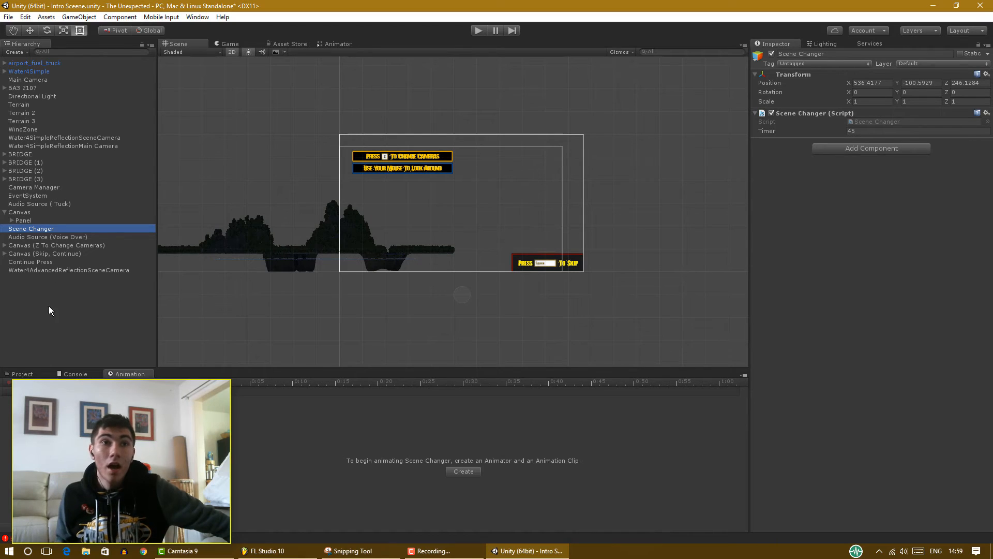
# - Review the Scene Changer script loading Intro Scene 2 on timeout, then run the intro scene
pyautogui.click(22, 374)
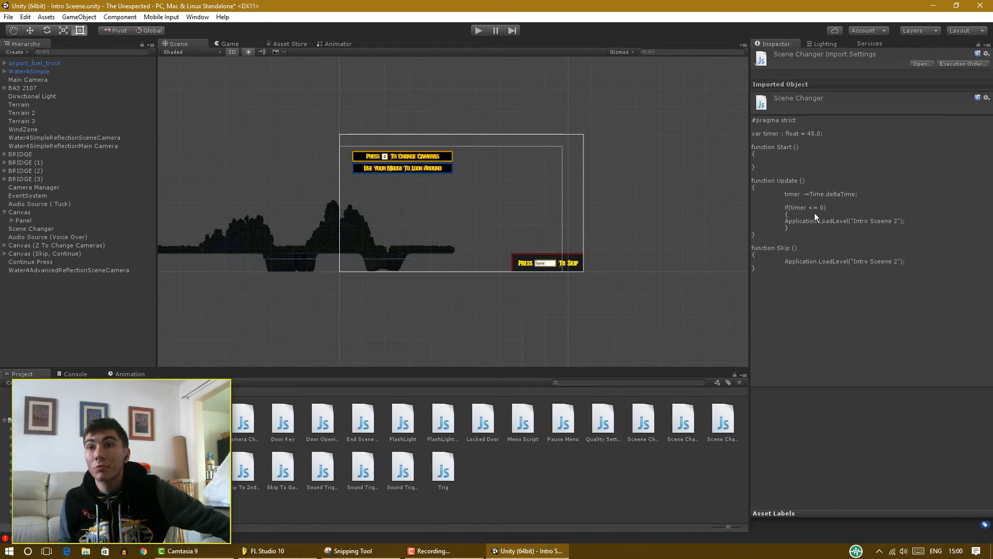
pyautogui.moveTo(845, 233)
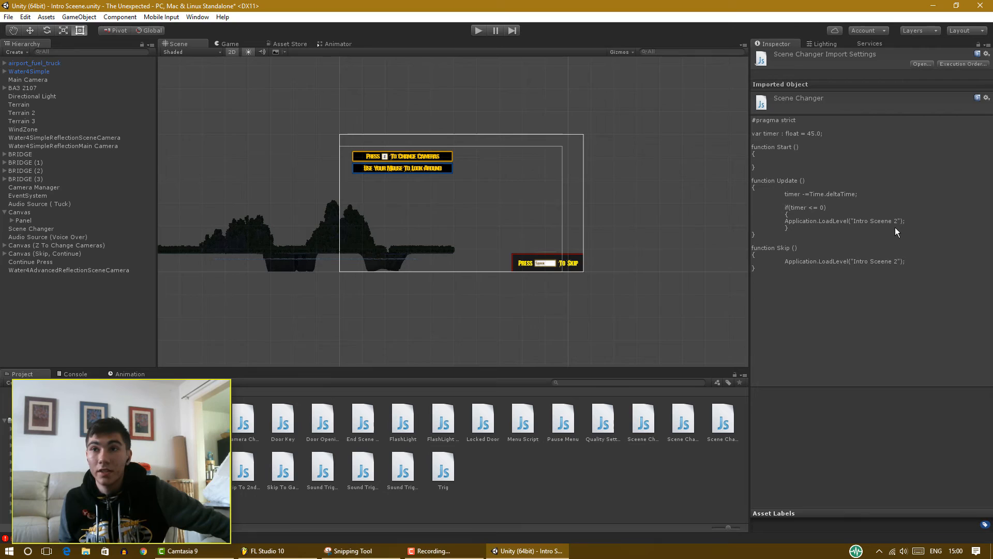
pyautogui.moveTo(866, 256)
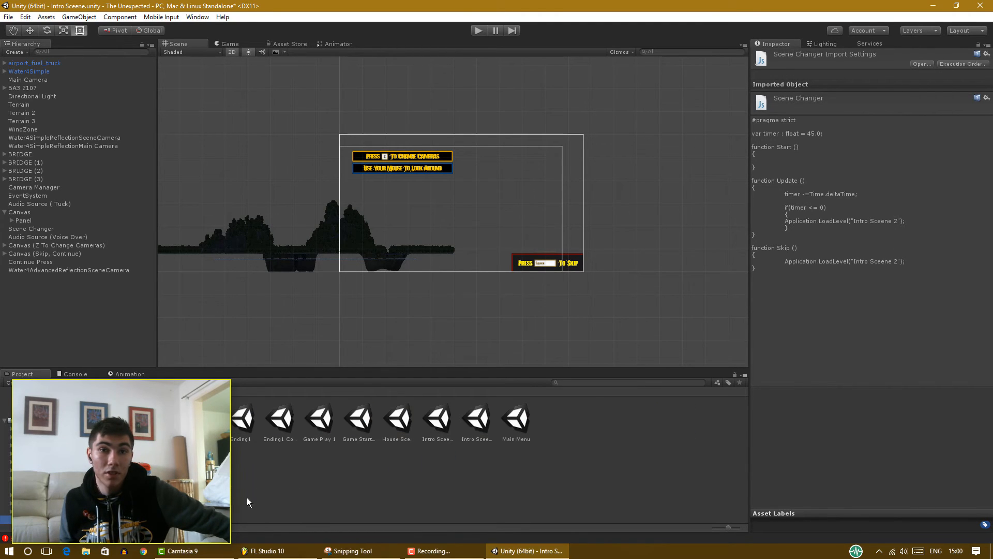
pyautogui.click(476, 418)
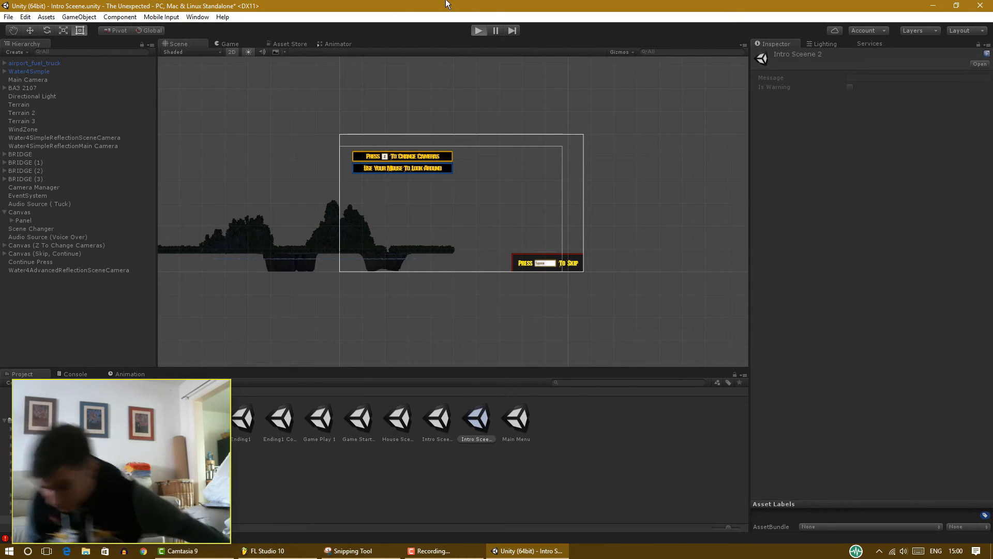
pyautogui.click(479, 30)
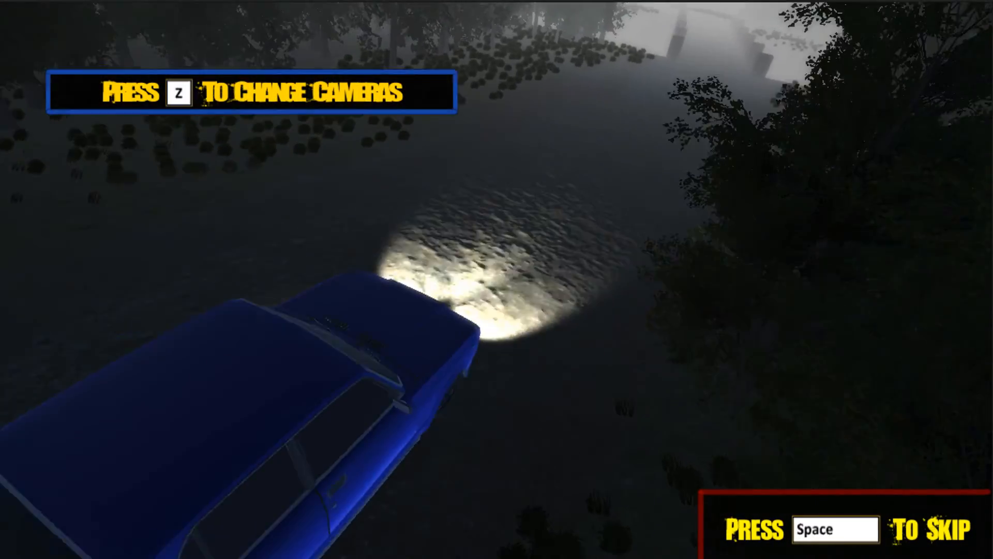
# - Cycle the intro cutscene through its camera views with Z, ending on the free-look camera
pyautogui.press('z')
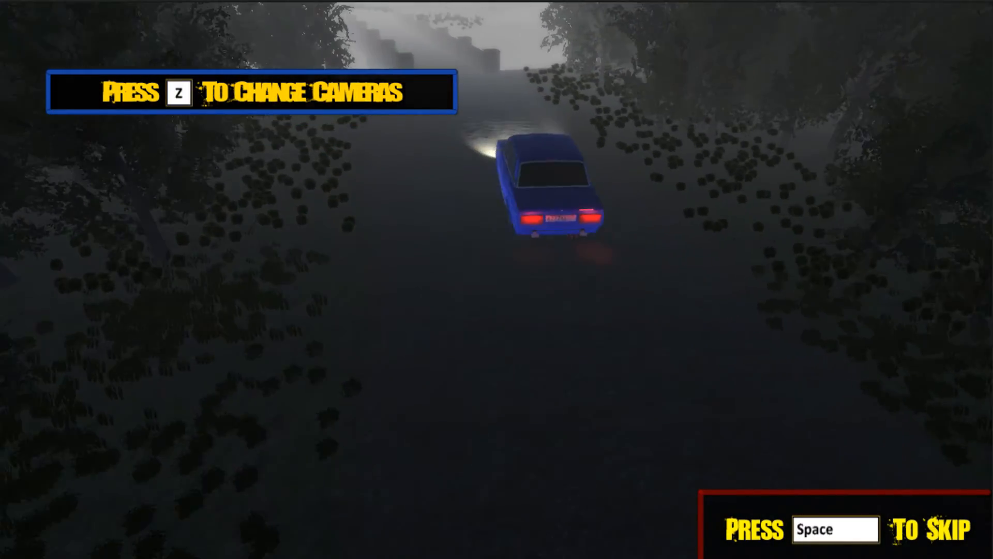
pyautogui.press('z')
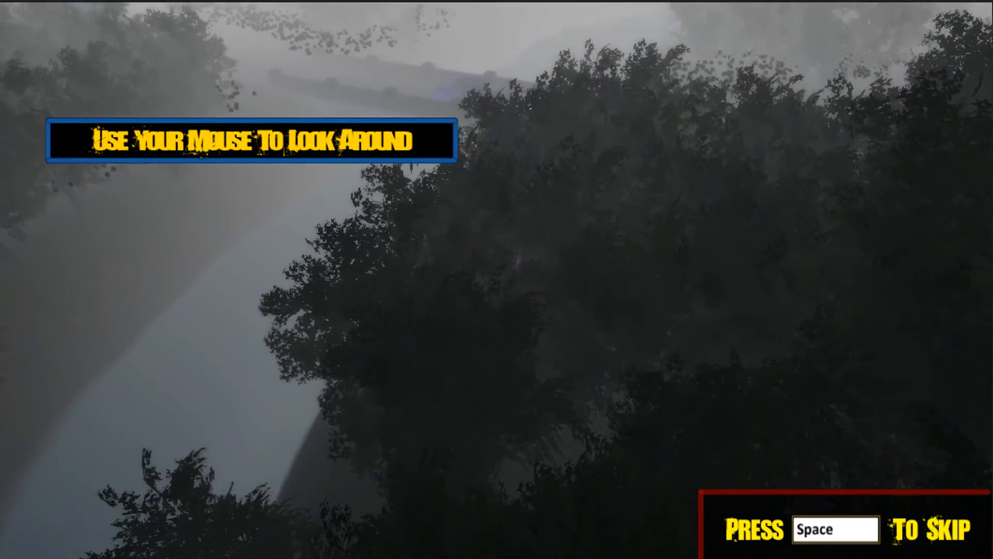
pyautogui.moveTo(497, 279)
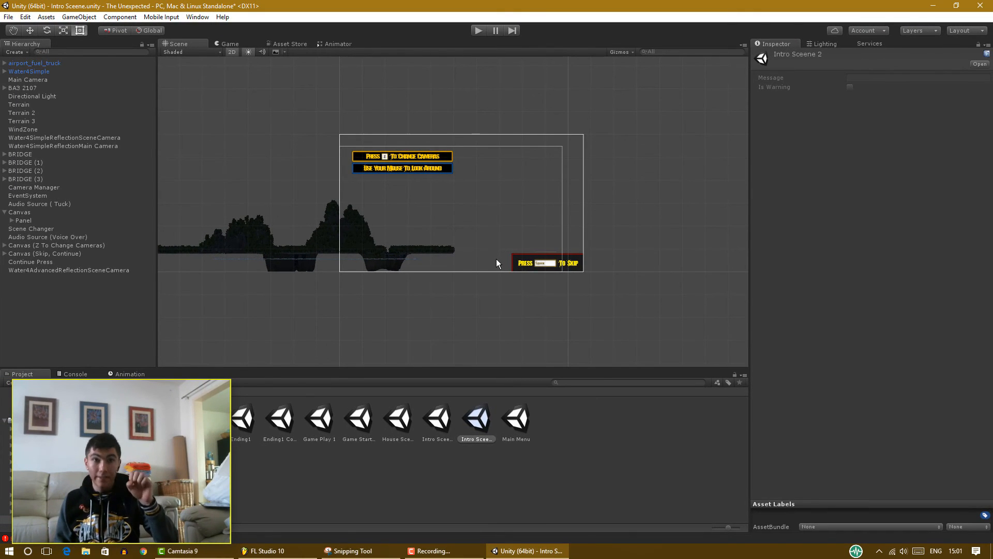
pyautogui.moveTo(475, 254)
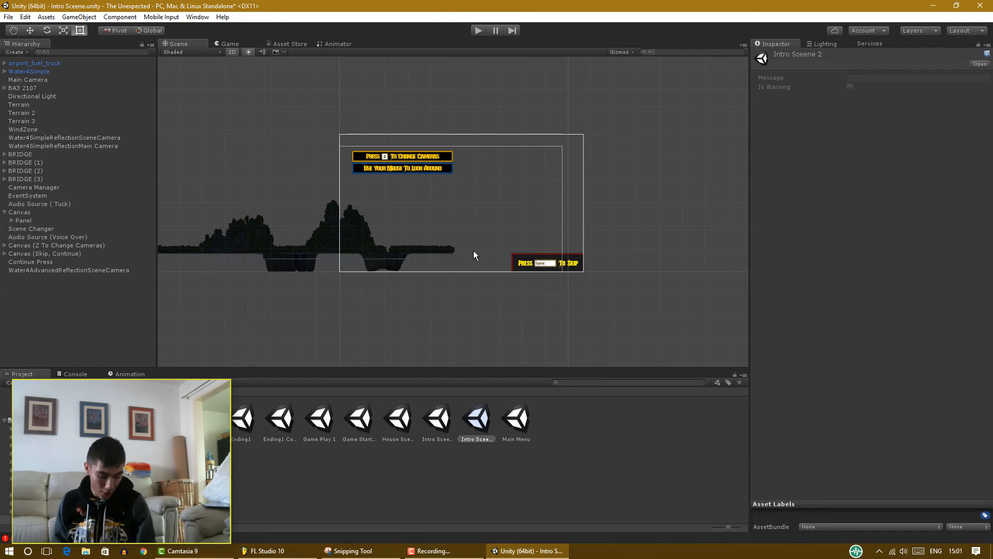
pyautogui.moveTo(388, 220)
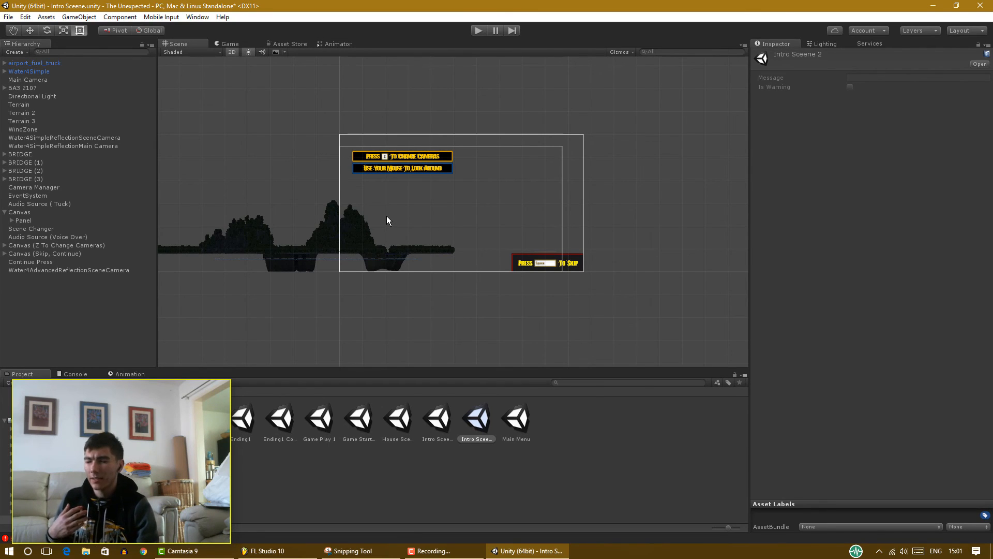